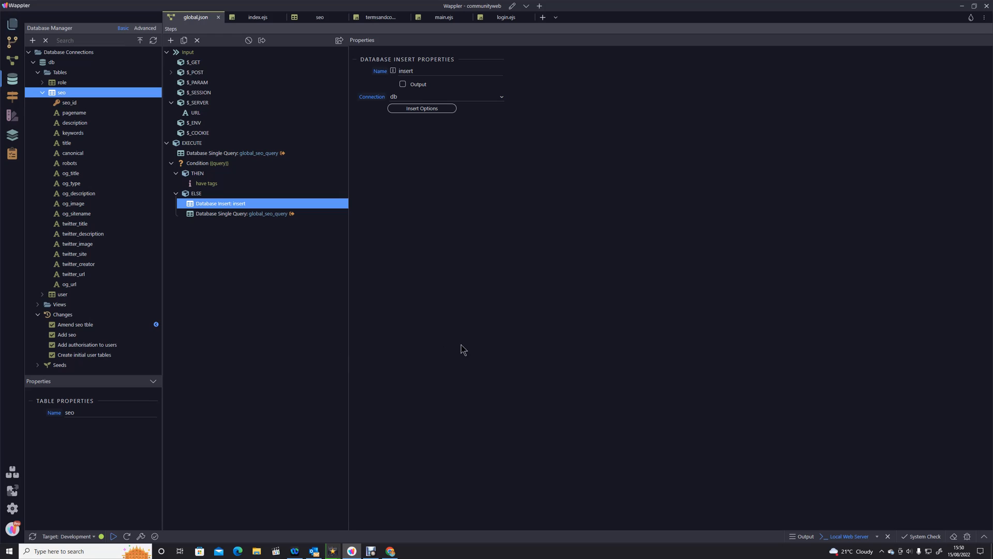
mouse_move(478, 324)
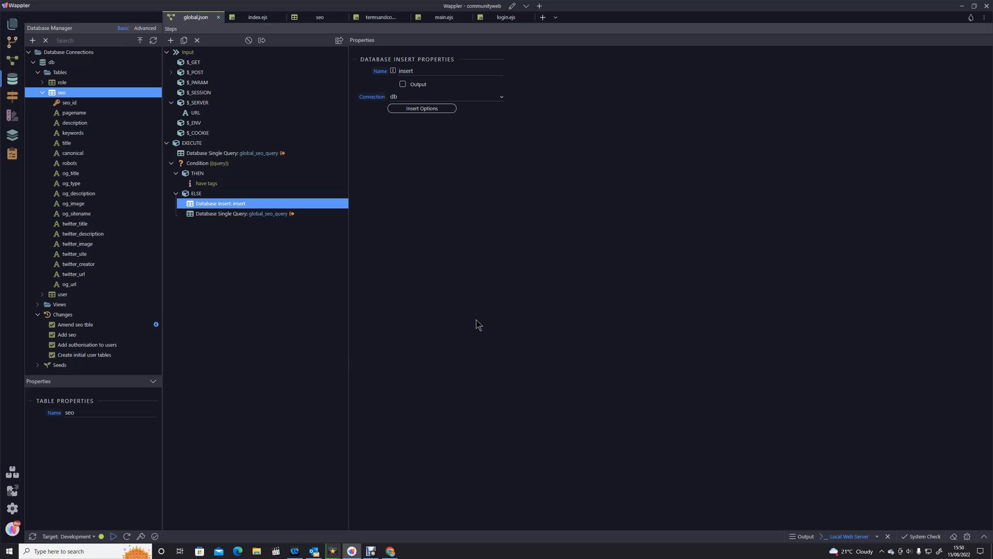
mouse_move(493, 298)
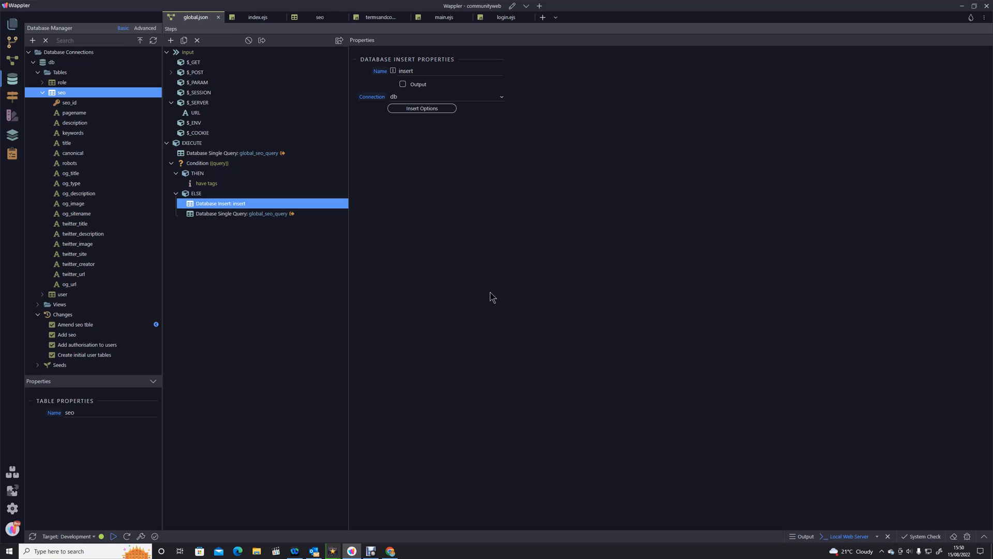
mouse_move(585, 116)
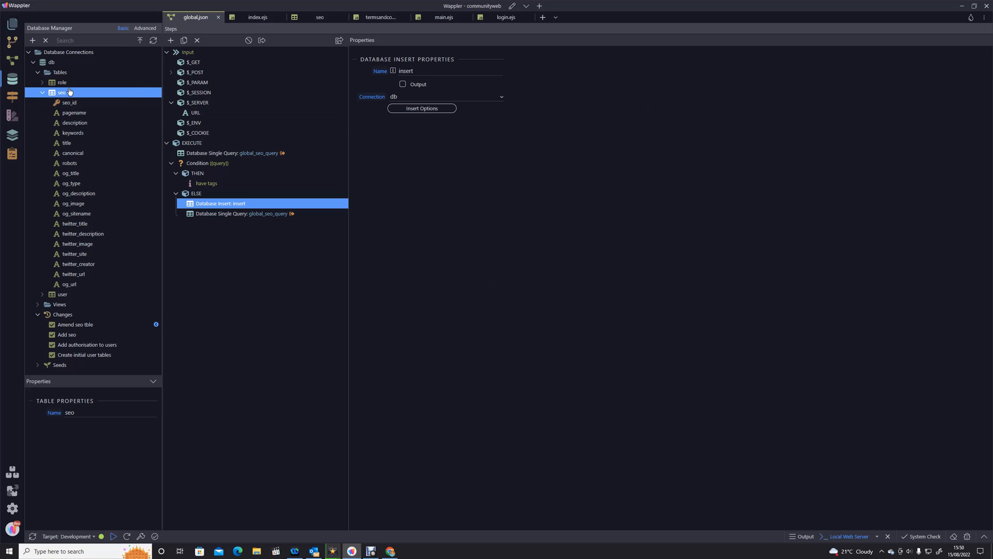
- View the seo table's stored records, which show as empty
left_click(320, 18)
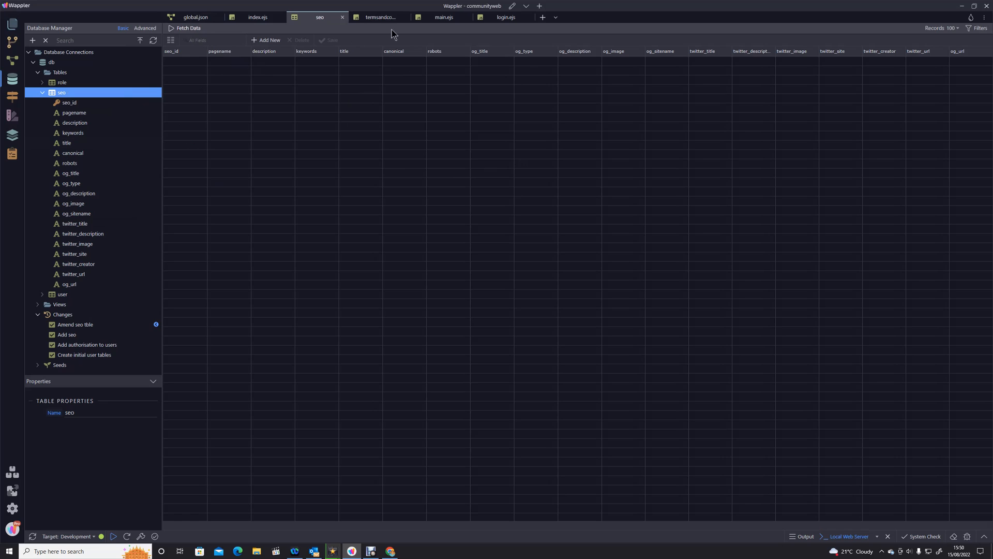
left_click(258, 17)
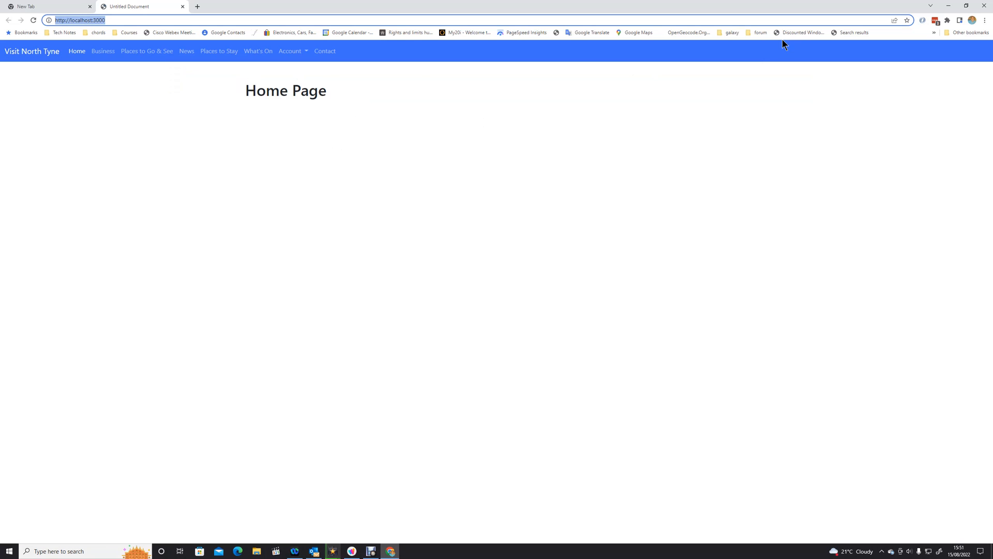
mouse_move(302, 199)
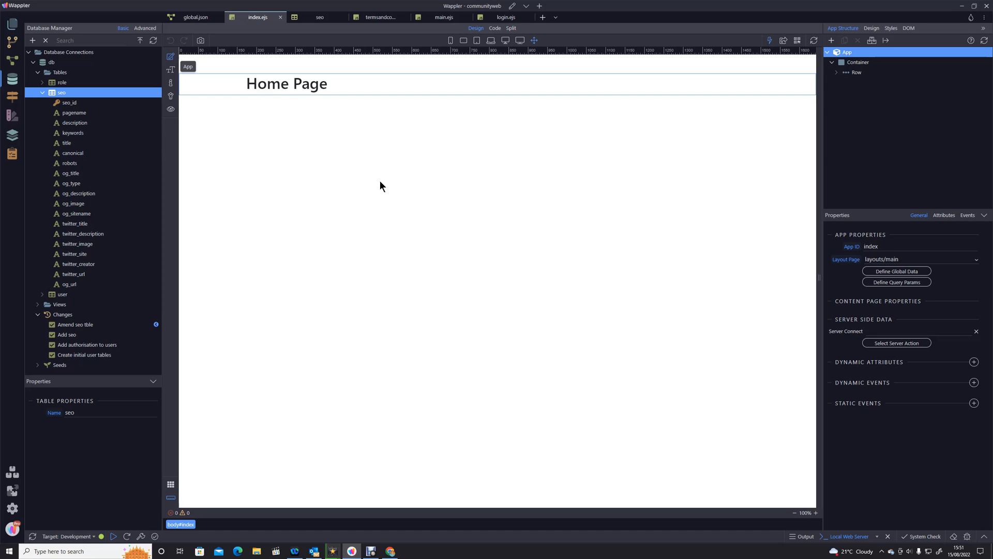
- Reopen the seo table's View/Edit Data after the home page load
right_click(61, 92)
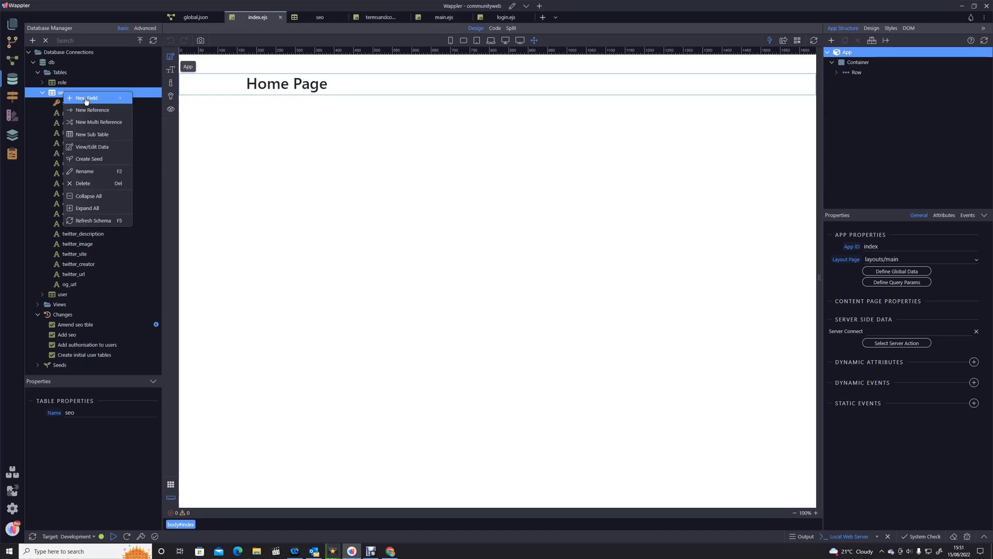
left_click(86, 98)
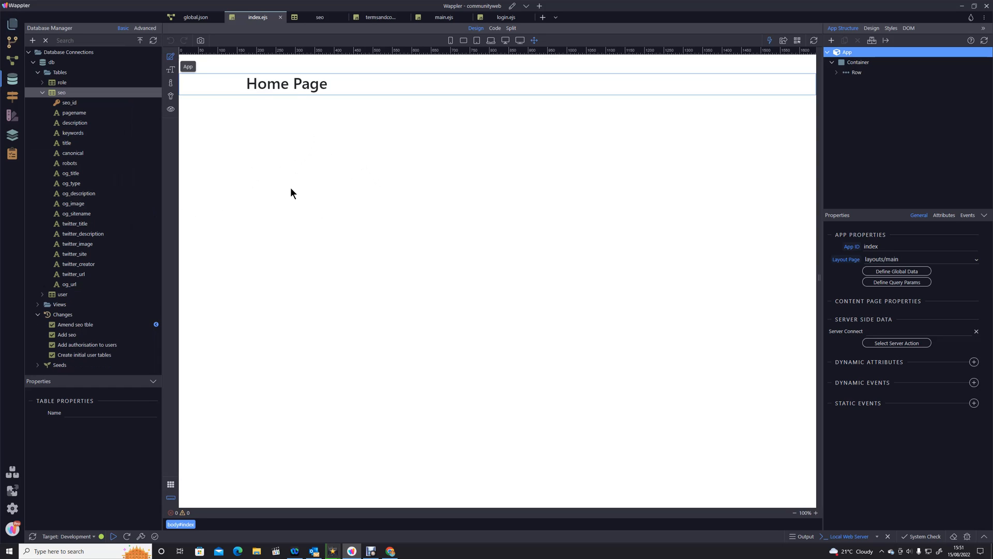
right_click(61, 92)
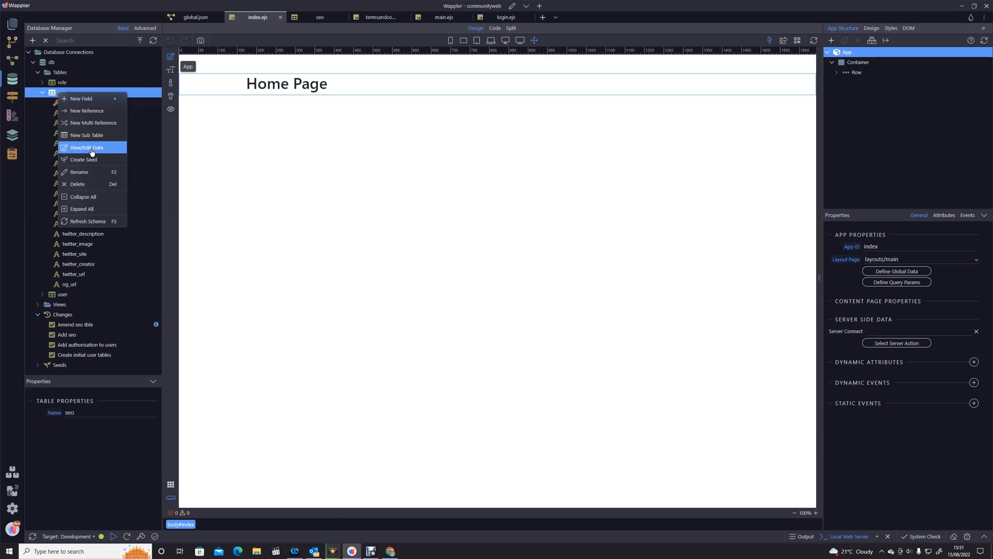
left_click(85, 148)
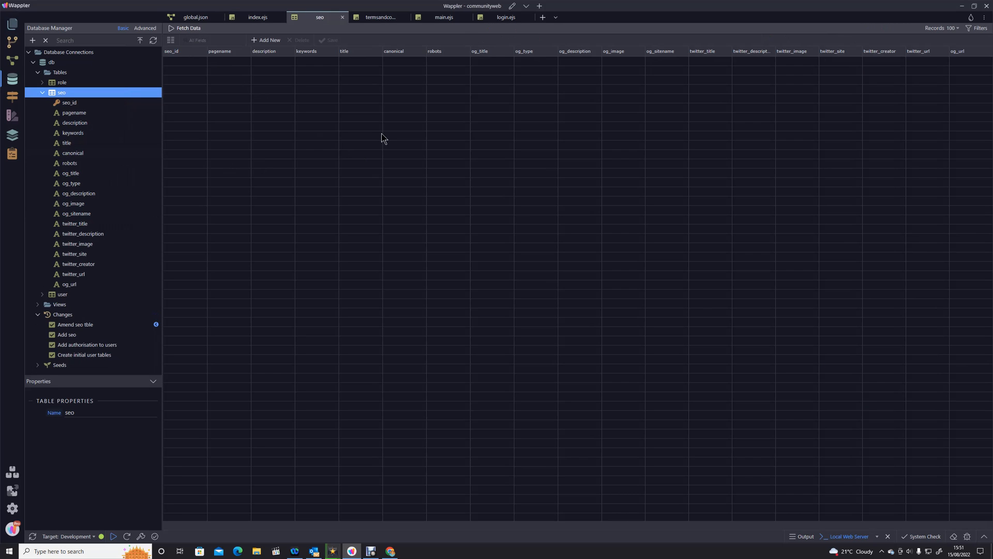
- Fetch the seo records and inspect the /api/registration entry alongside the home page row
left_click(185, 28)
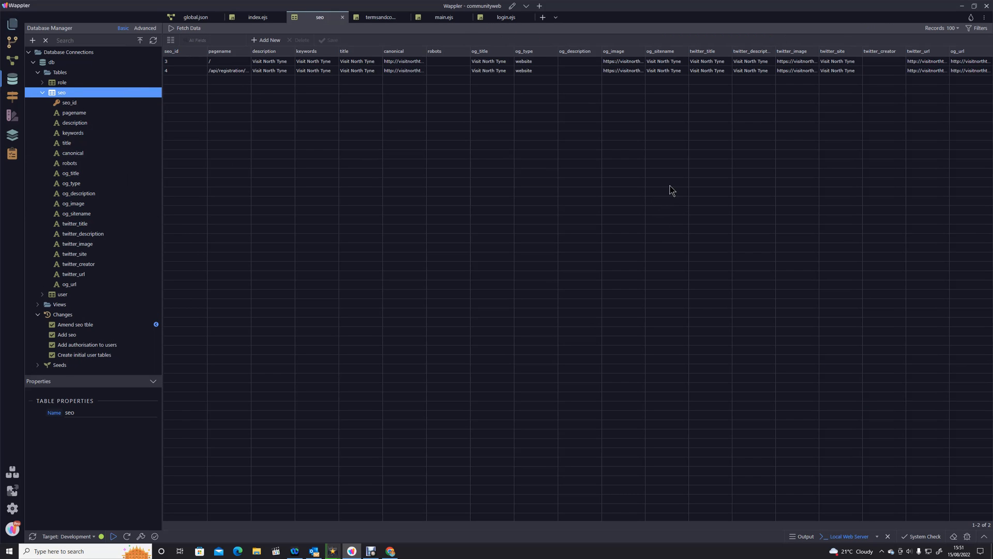
mouse_move(671, 176)
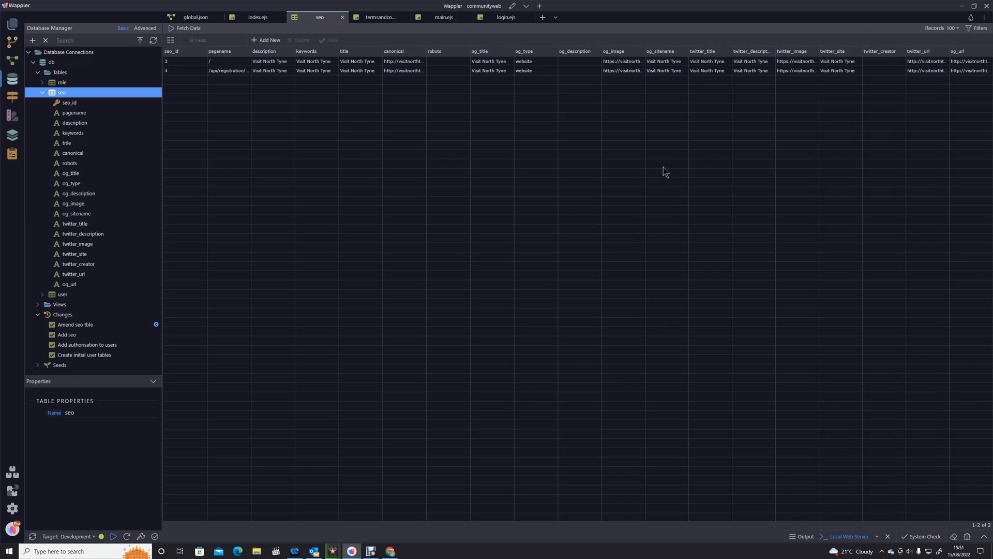
mouse_move(644, 166)
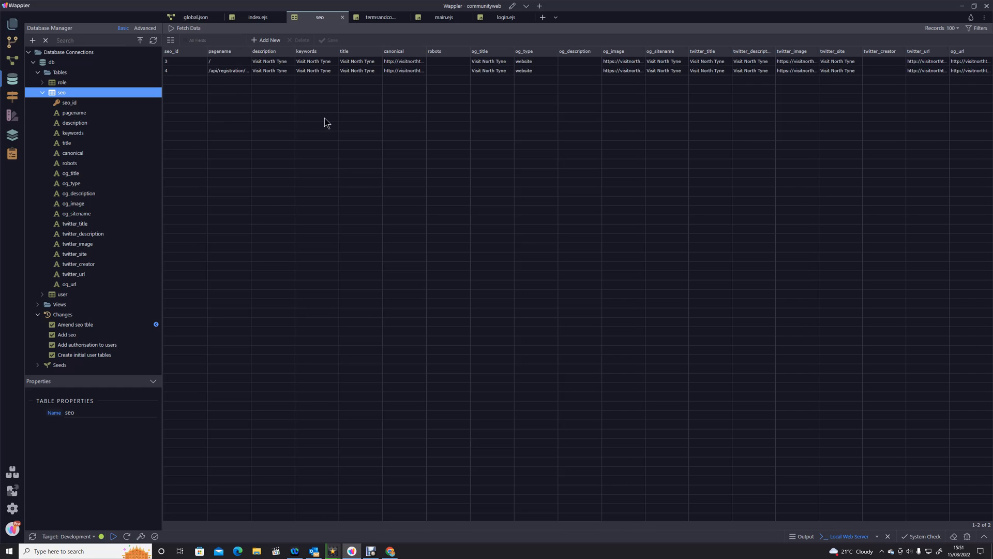
mouse_move(337, 126)
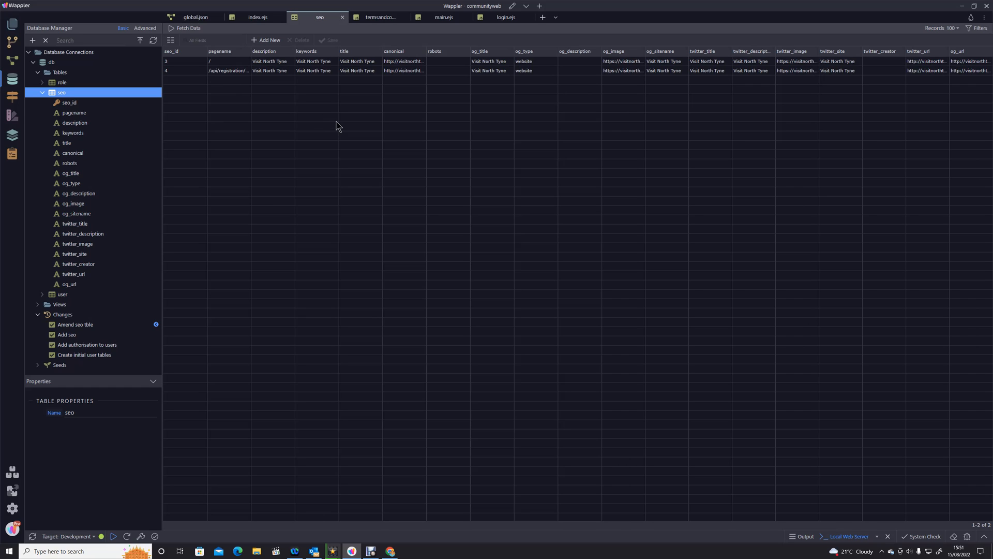
left_click(222, 61)
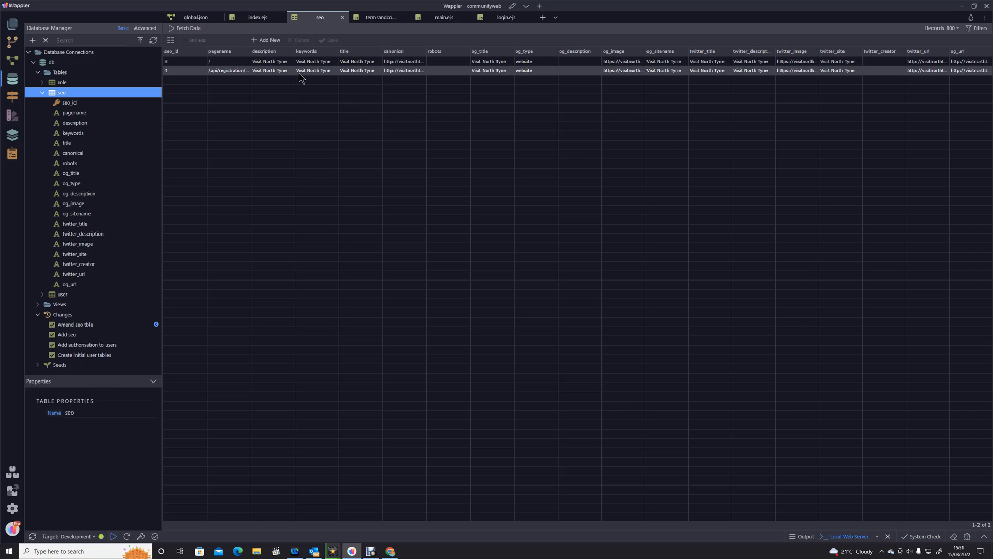
left_click(196, 17)
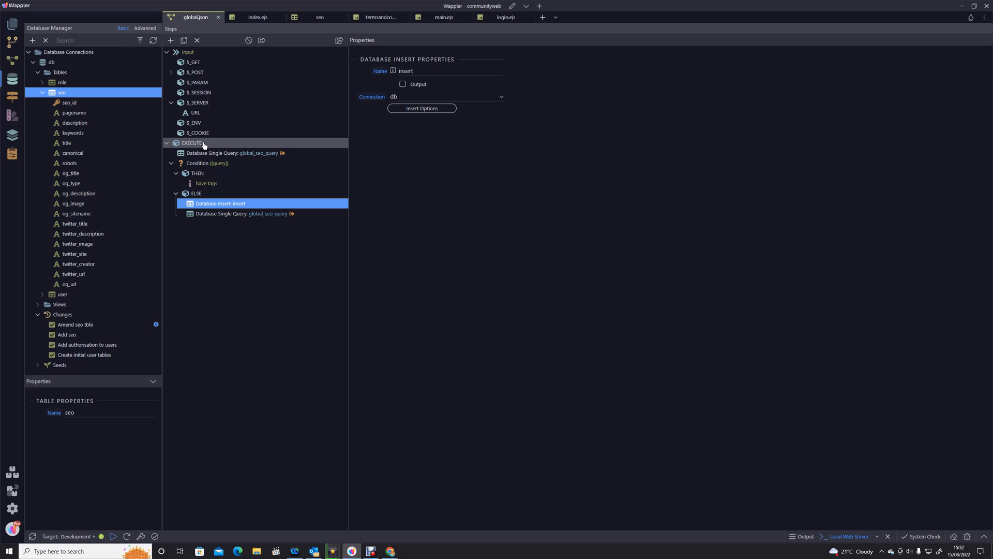
- Add a Set Value step named urlsplit at the top of the execute steps
left_click(193, 143)
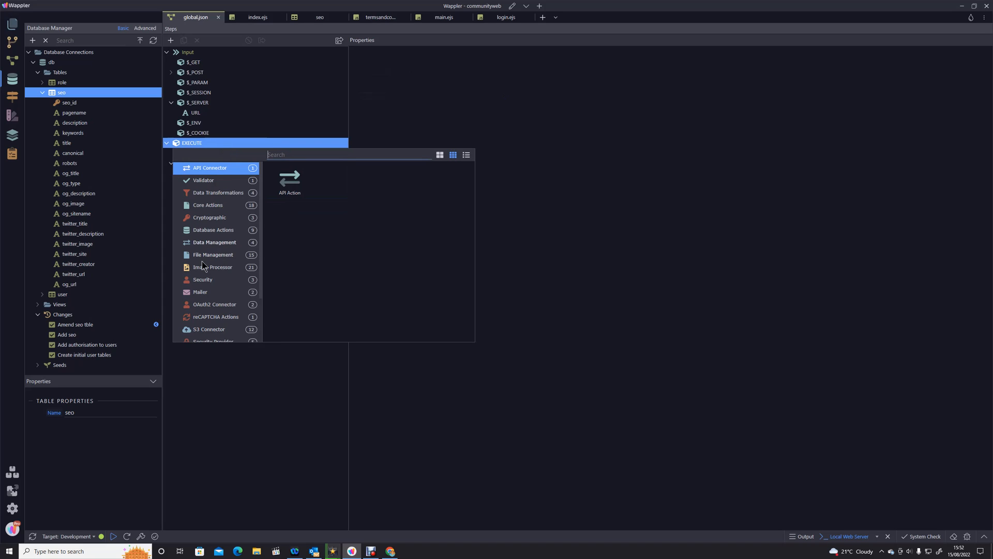
left_click(208, 205)
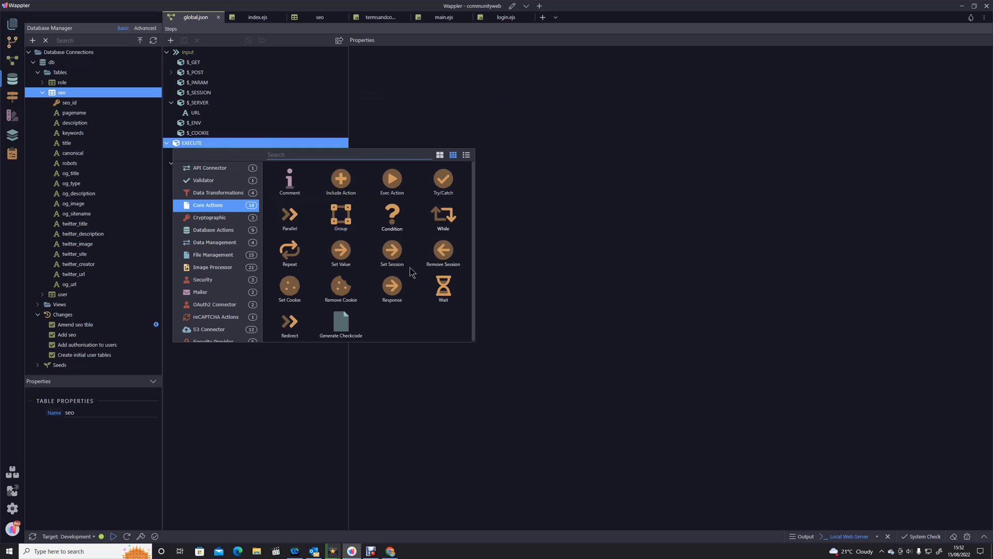
left_click(340, 253)
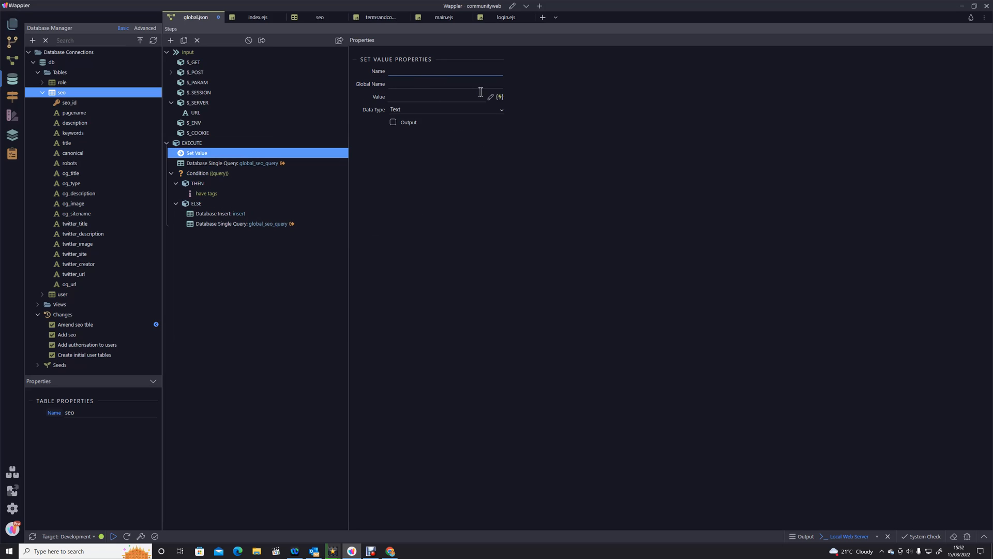
left_click(444, 71)
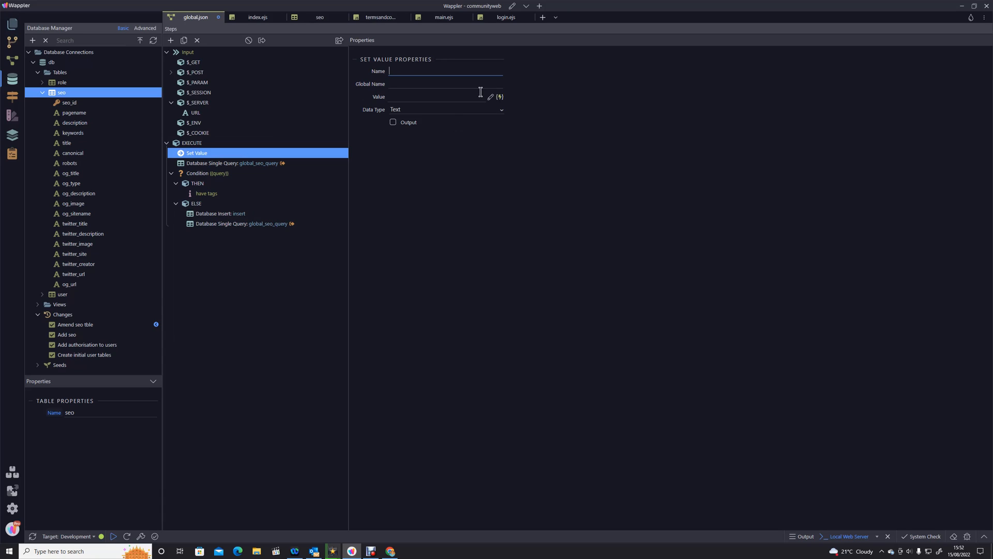
type("urlsplit")
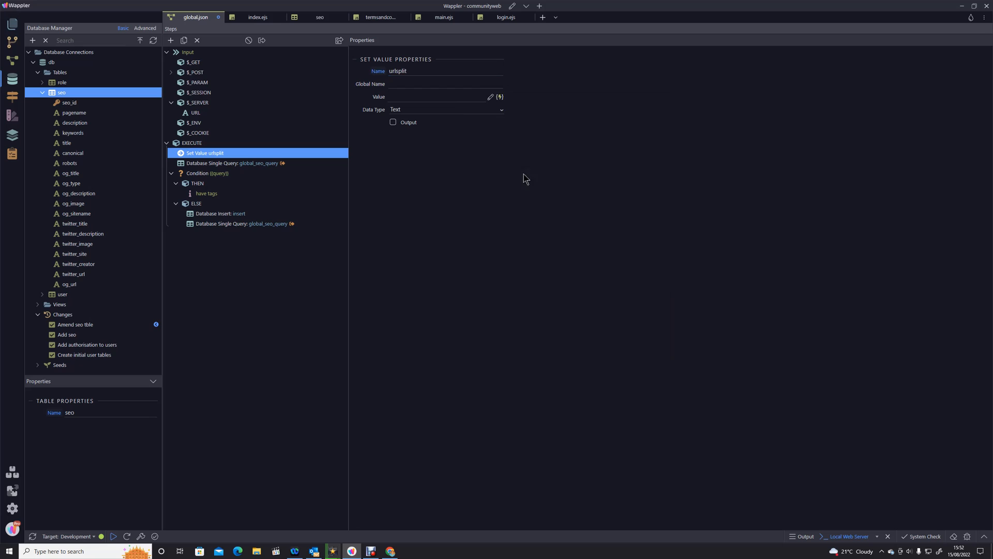
- Bind urlsplit to $_SERVER.URL with a Split String formatter on '/'
left_click(500, 96)
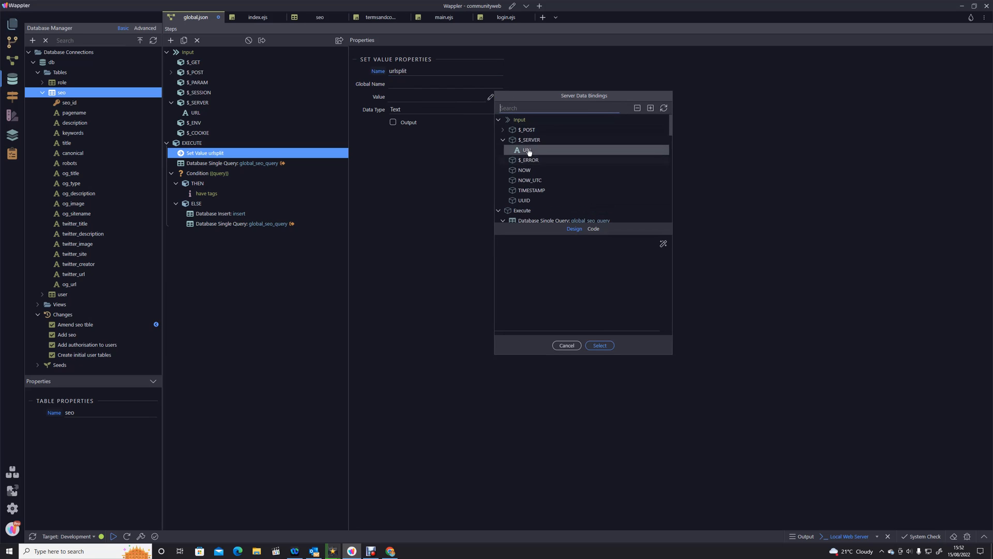
left_click(526, 149)
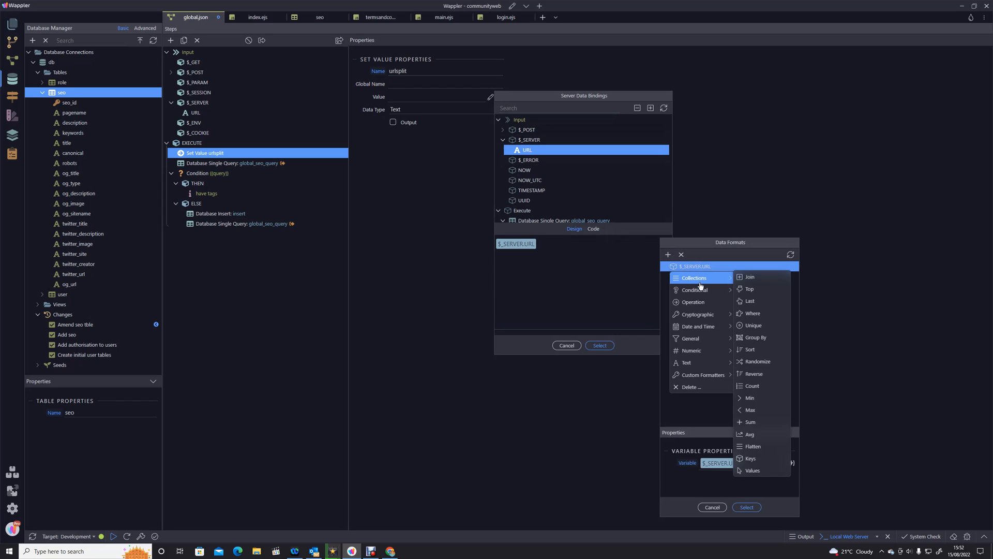
left_click(685, 362)
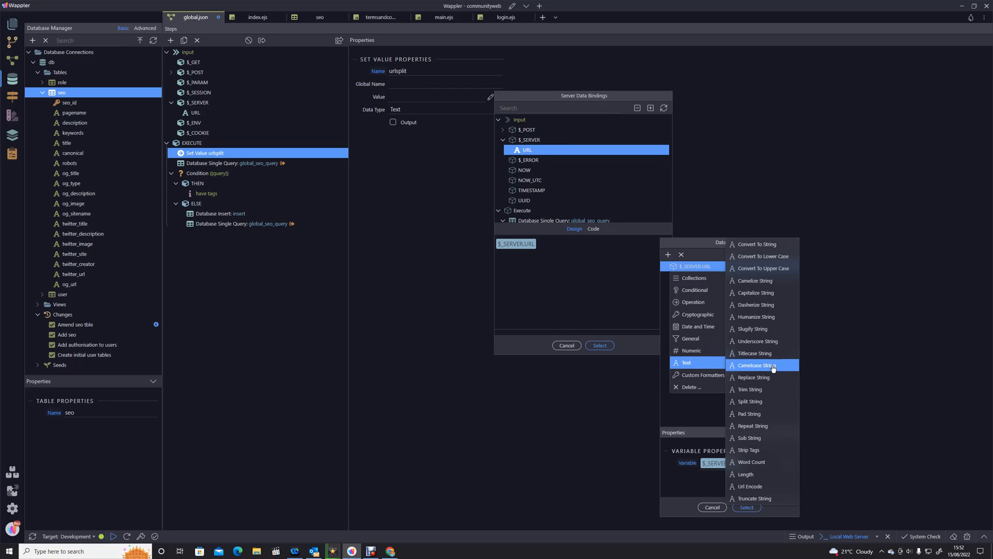
mouse_move(749, 402)
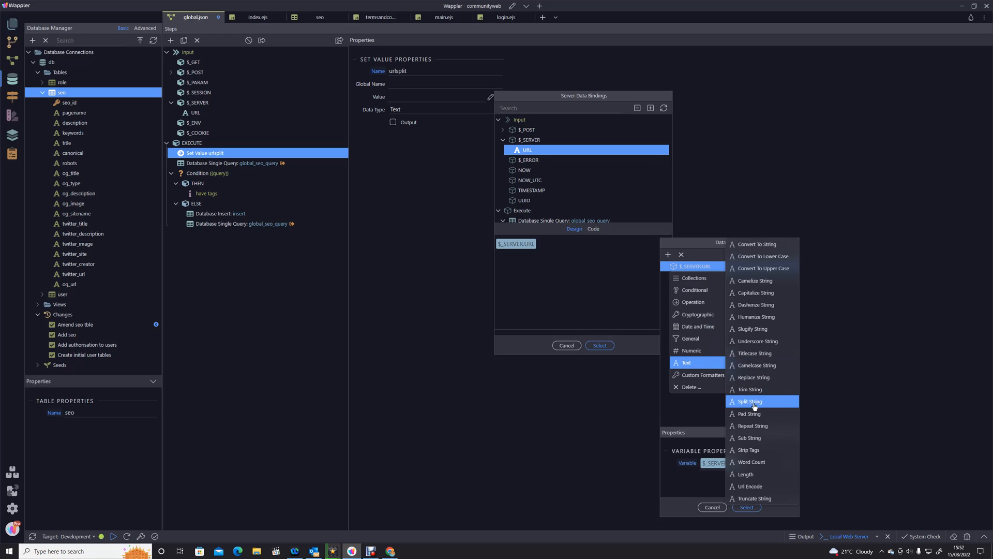
left_click(749, 402)
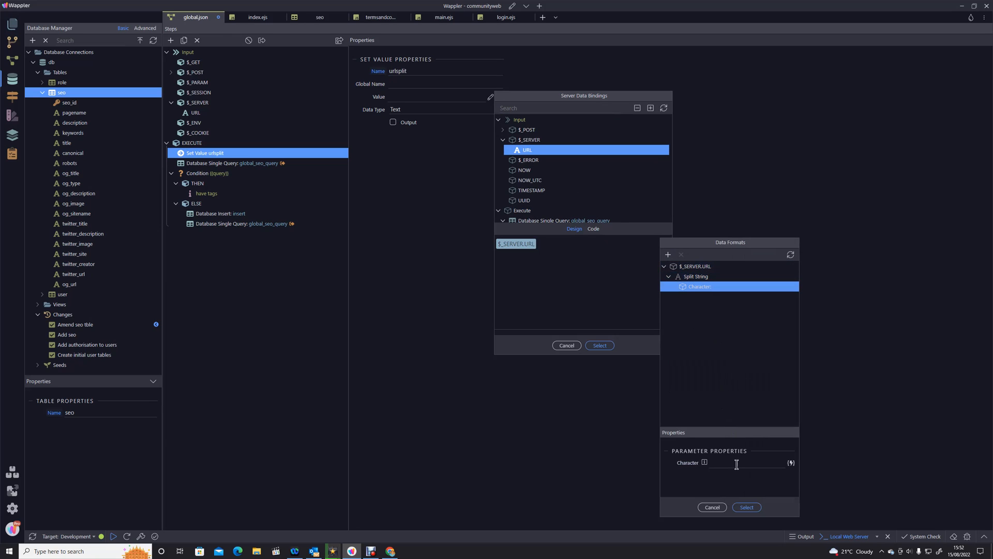
type("/")
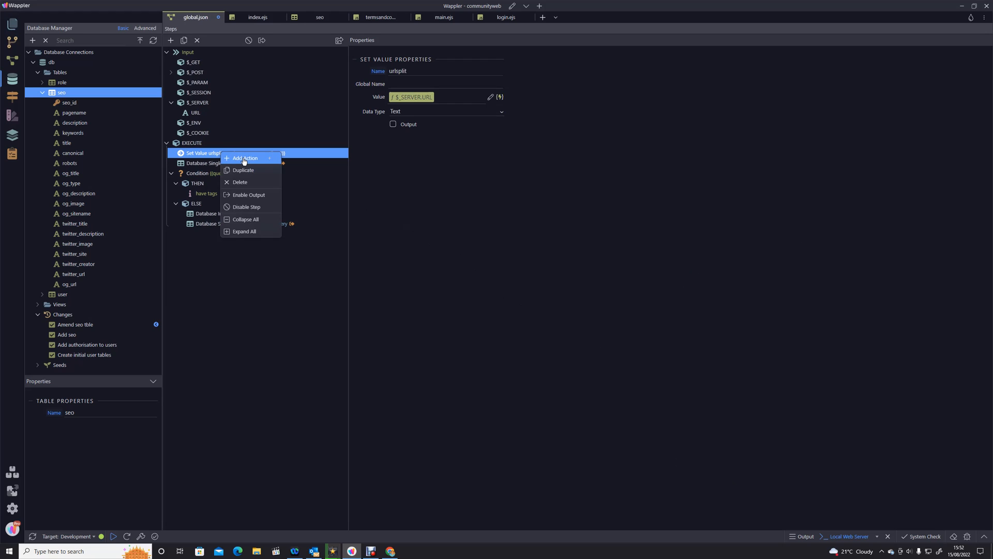
- Add a Condition step after urlsplit and start choosing data for its expression
left_click(246, 157)
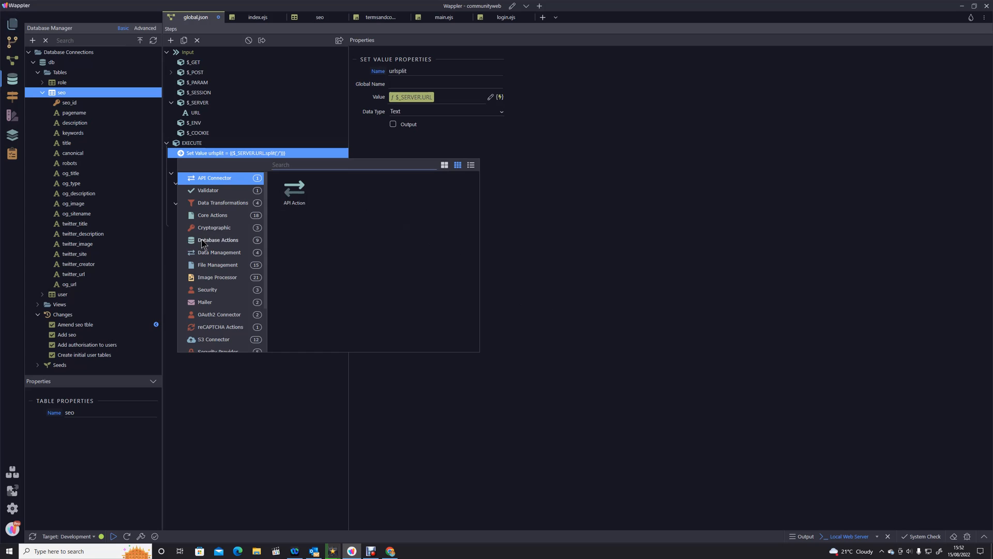
left_click(213, 215)
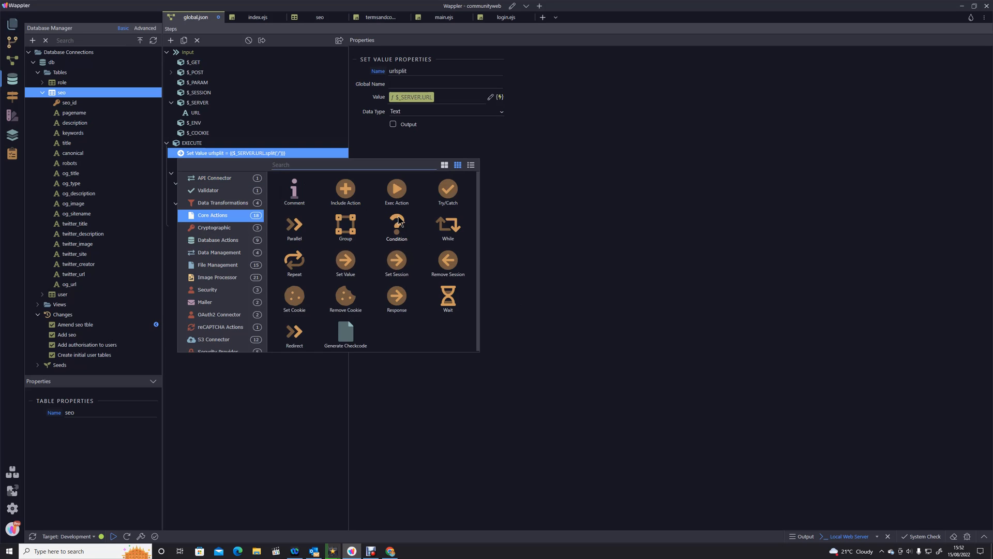
left_click(397, 224)
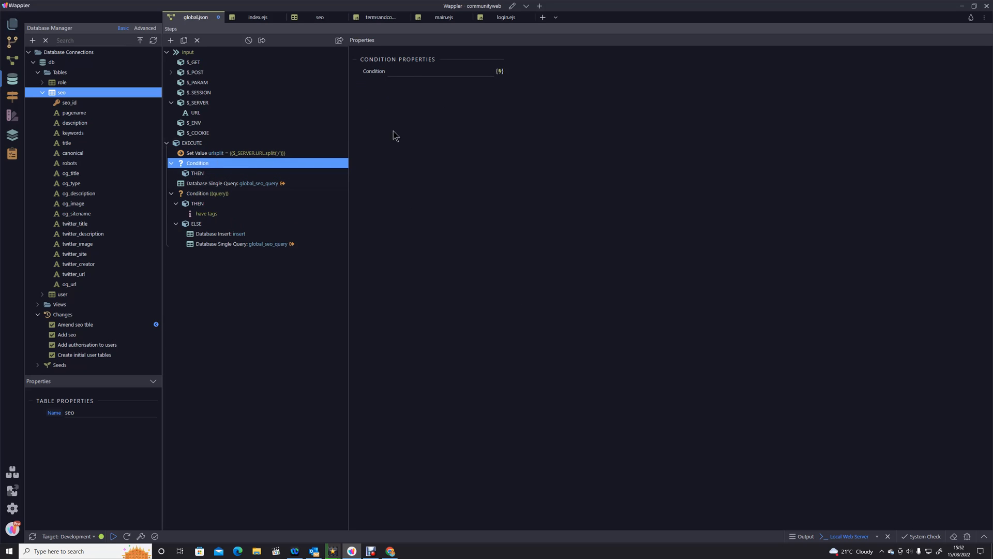
left_click(499, 71)
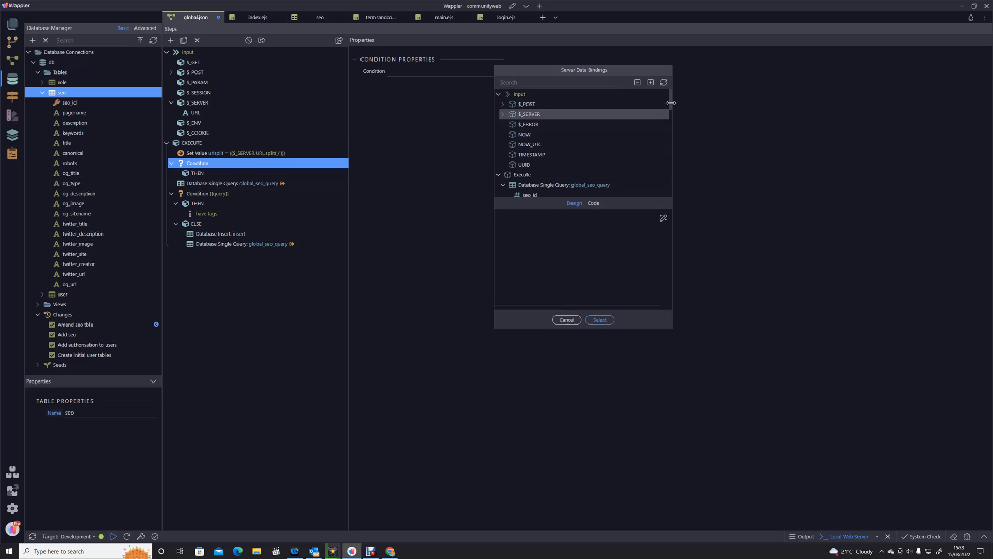
- Pick the urlsplit value in Server Data Bindings and write urlsplit[1] != 'api'
scroll("down", 3)
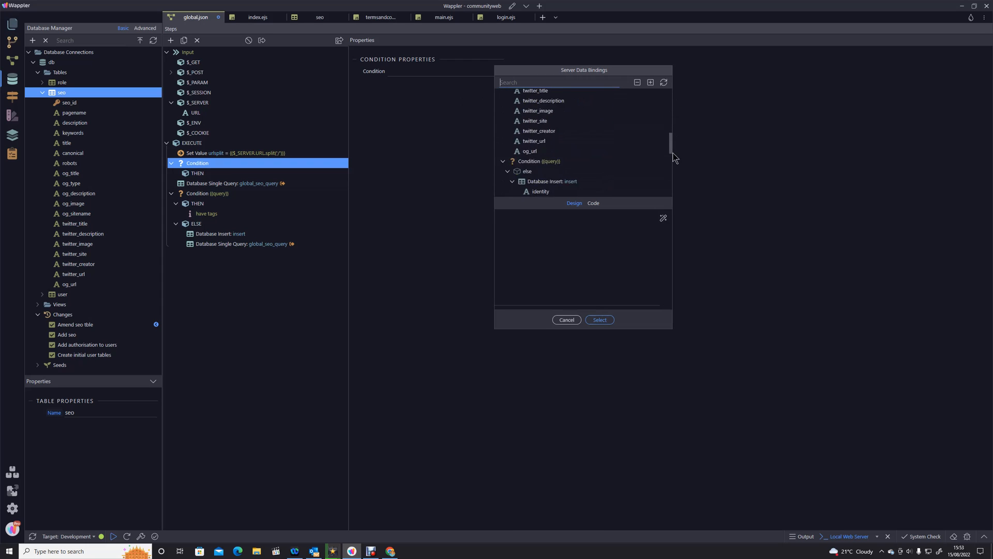
scroll("down", 3)
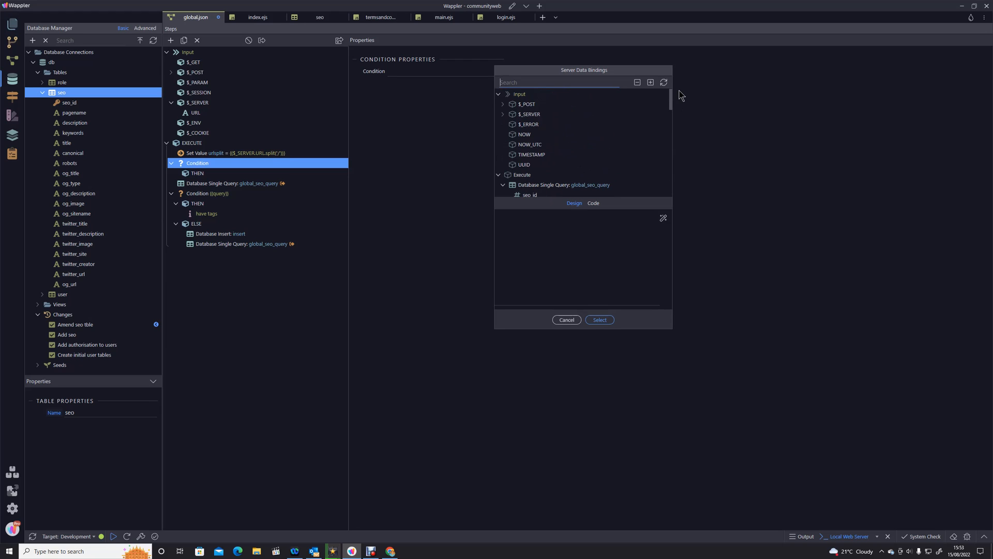
scroll("down", 3)
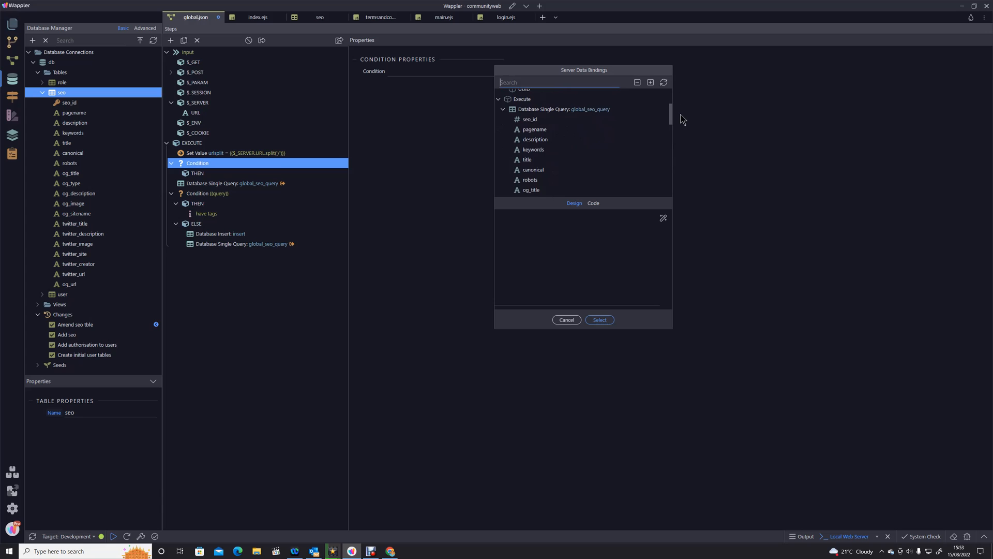
scroll("down", 3)
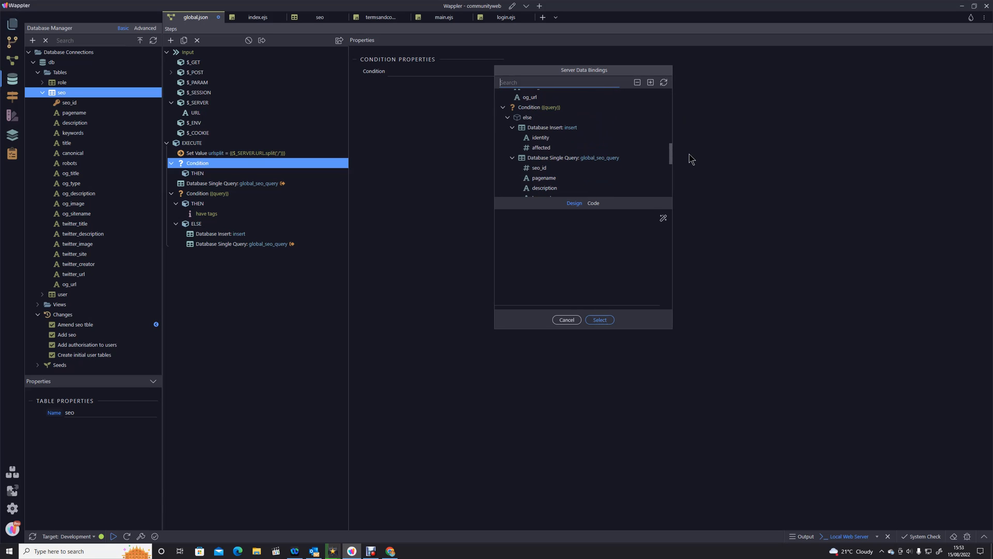
scroll("down", 3)
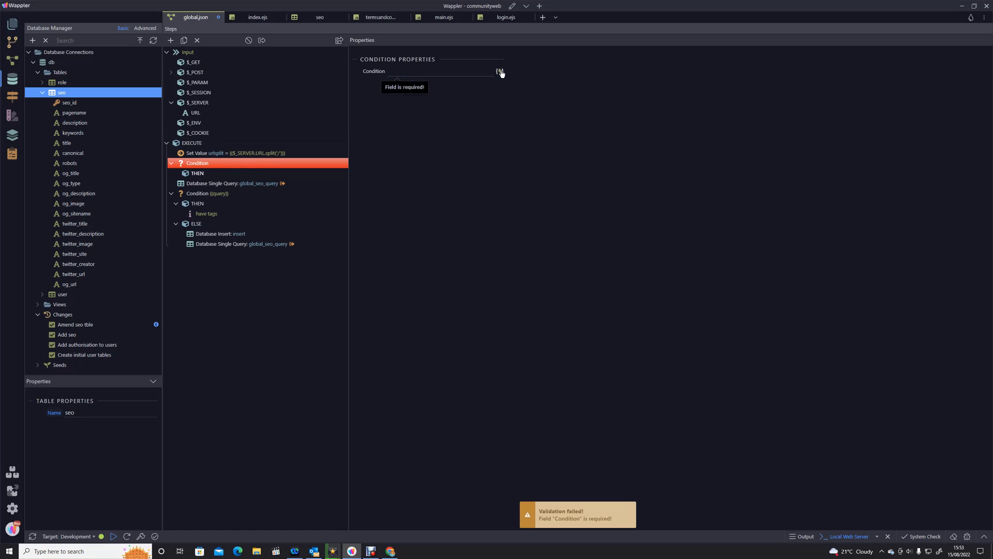
left_click(500, 72)
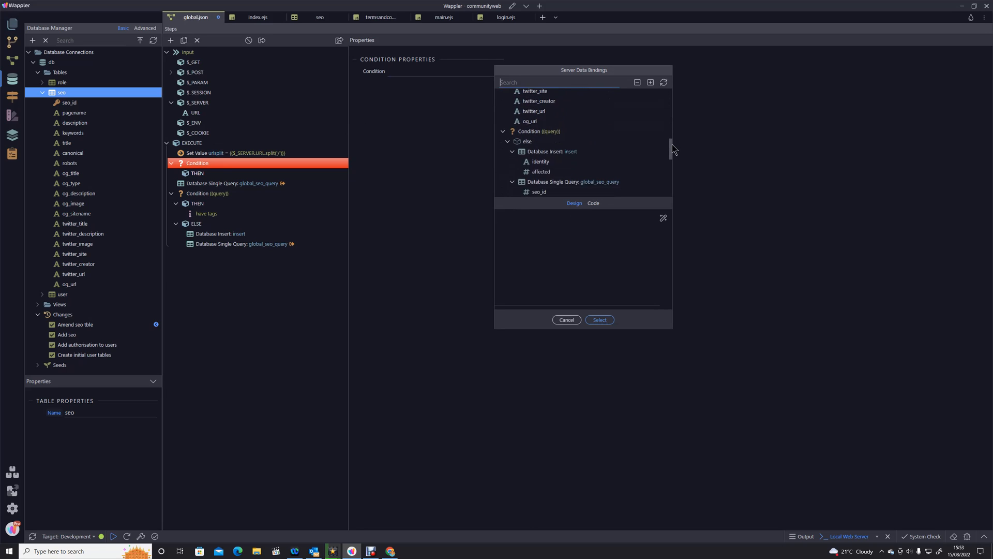
scroll("down", 3)
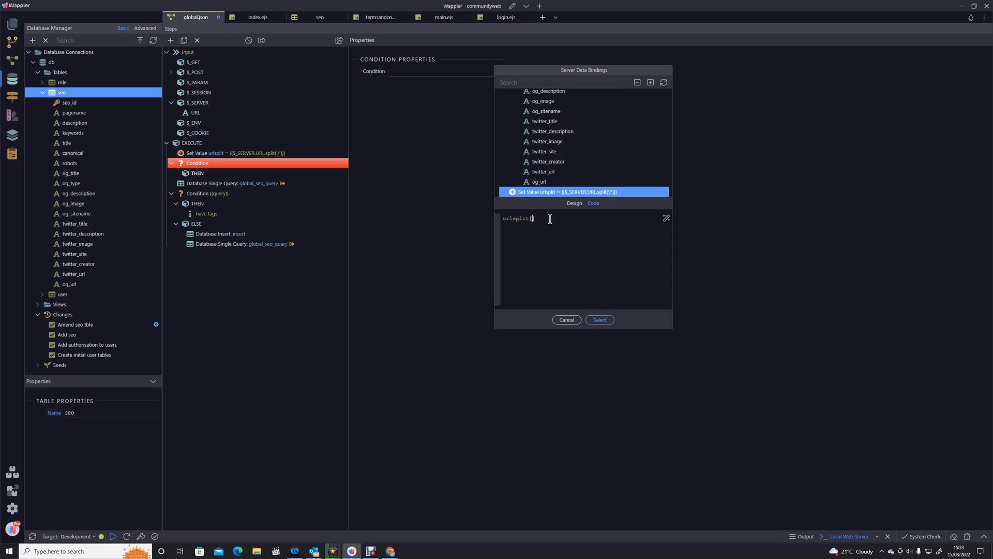
type("1")
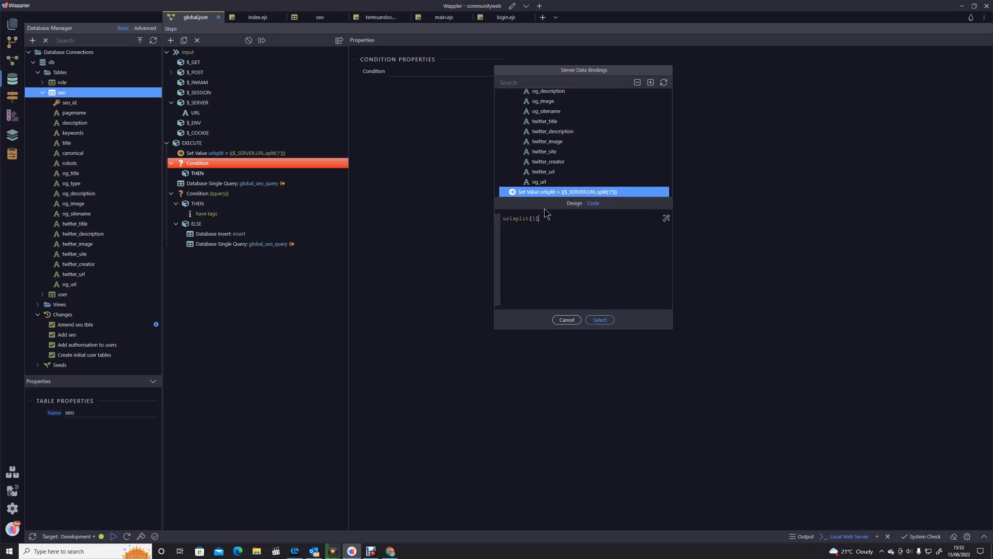
mouse_move(599, 320)
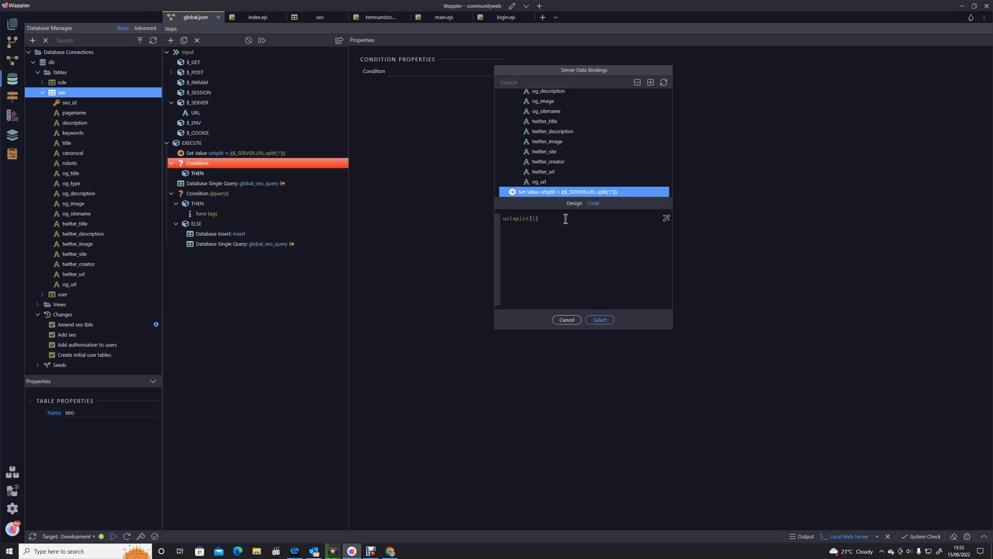
type("='ap'")
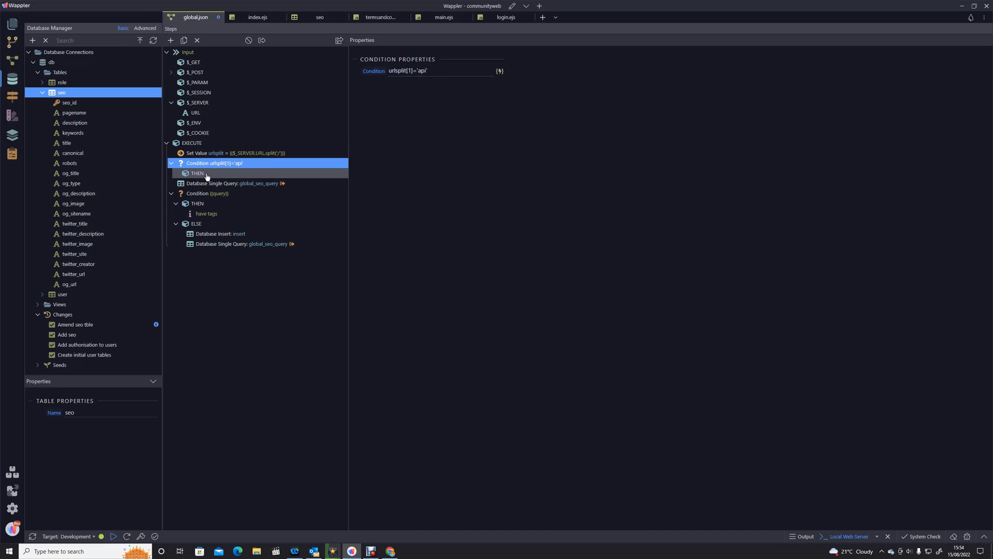
- Correct the quotes in the expression and apply it to the Condition
left_click(441, 71)
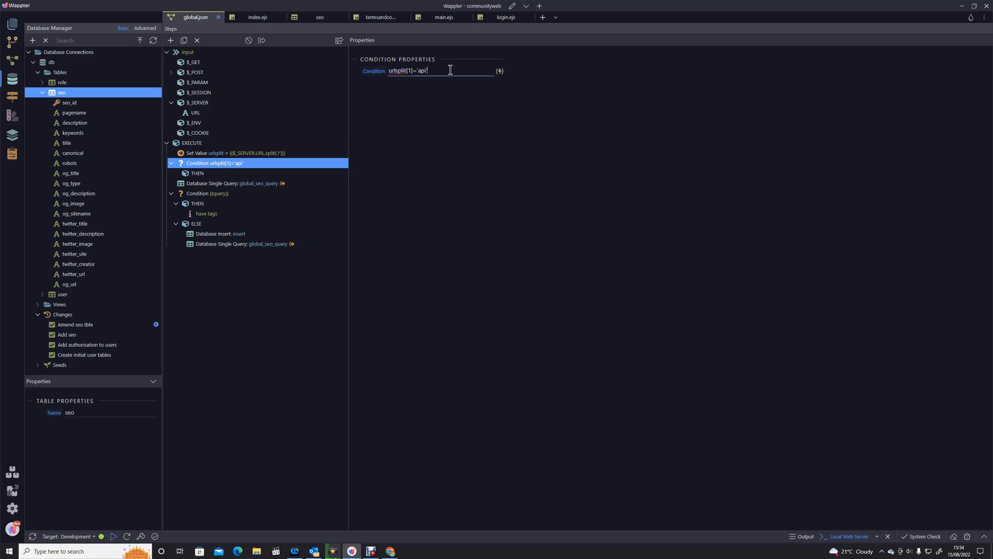
mouse_move(423, 84)
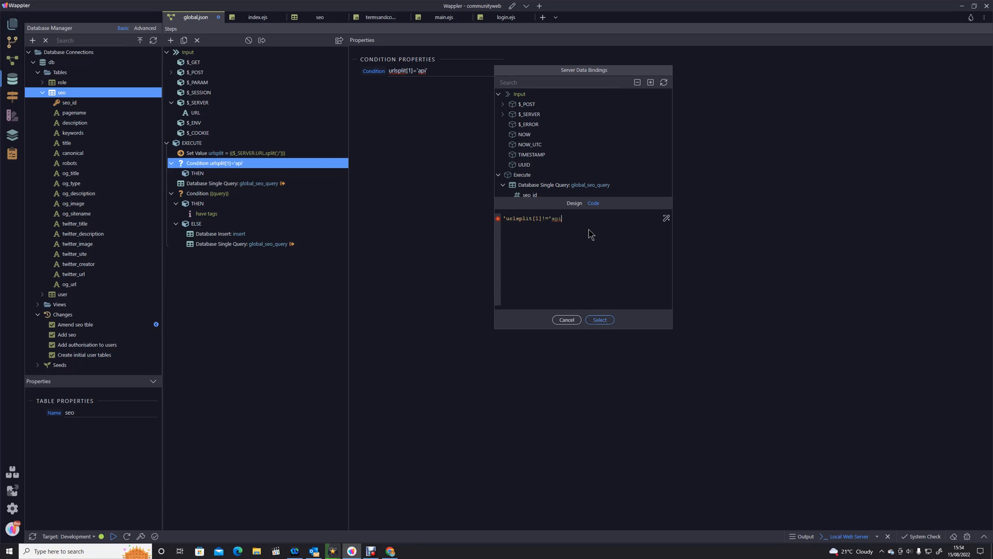
type("'")
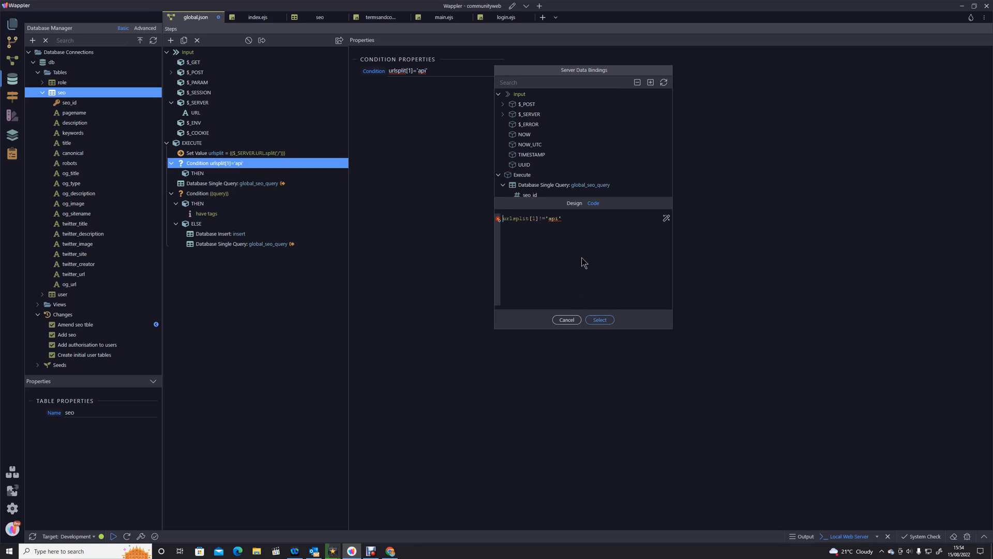
left_click(530, 218)
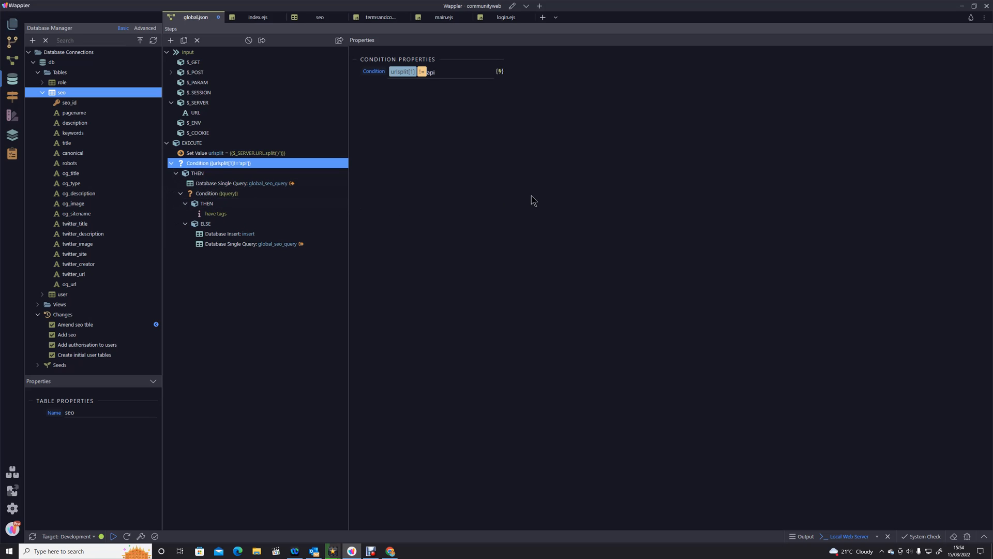
mouse_move(472, 232)
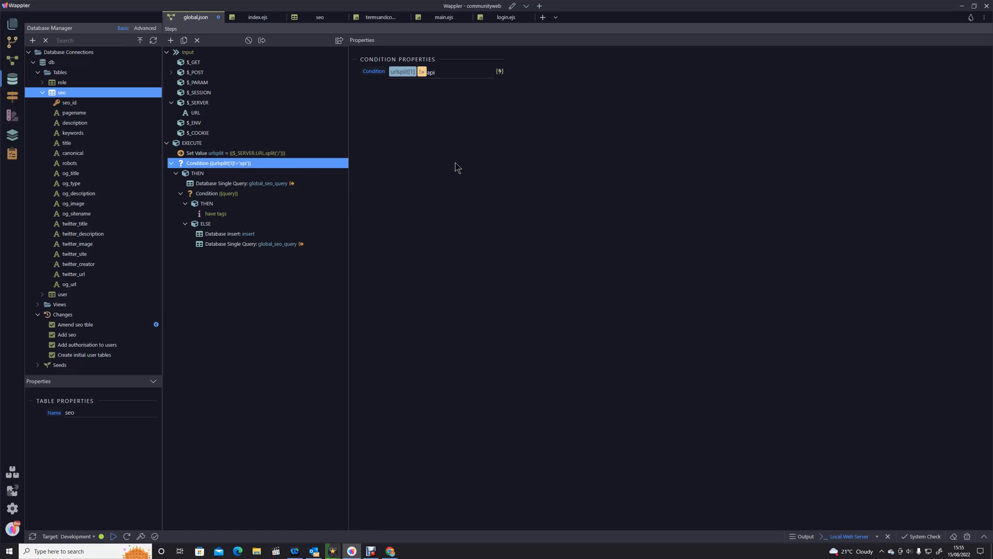
mouse_move(452, 177)
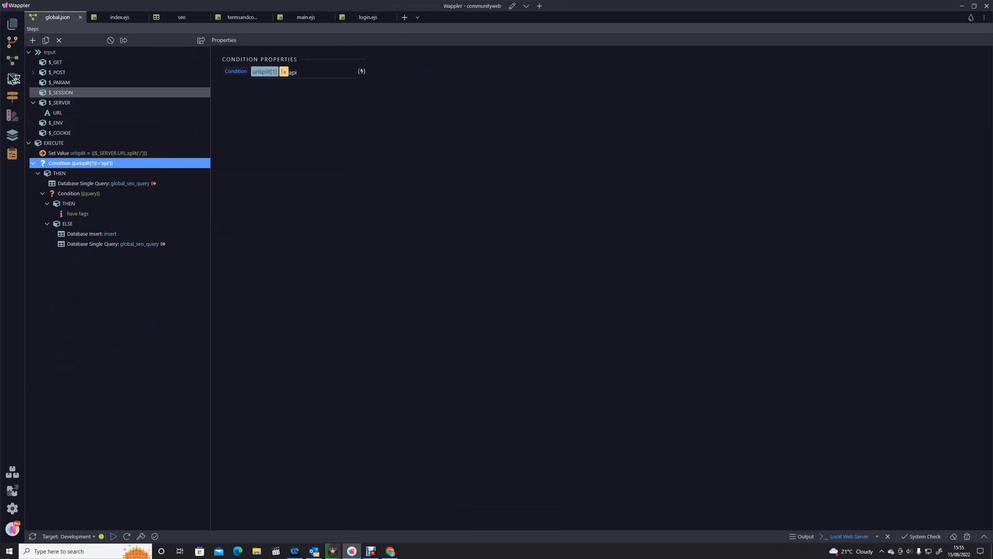
- Delete both seo records, leaving the table empty, and return to index.ejs
right_click(60, 92)
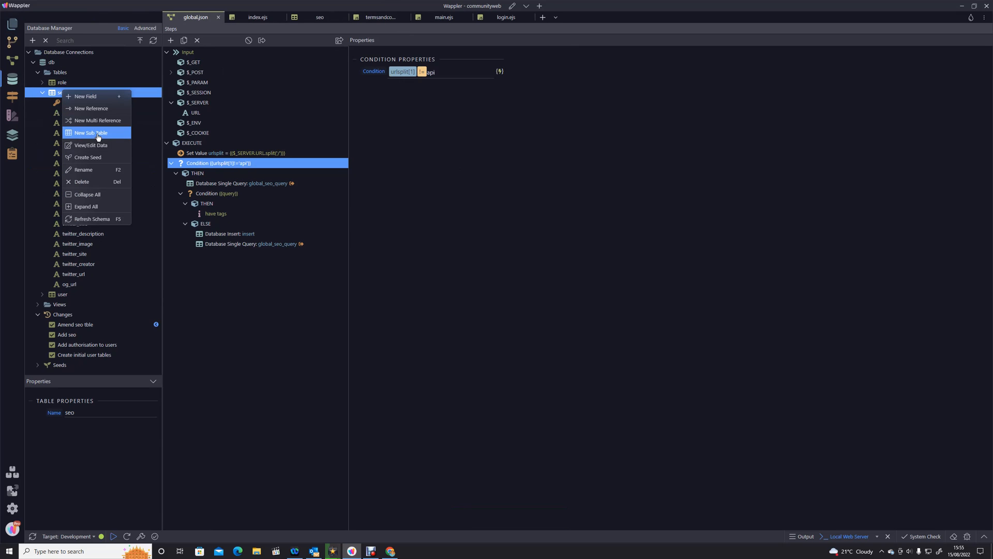
left_click(91, 145)
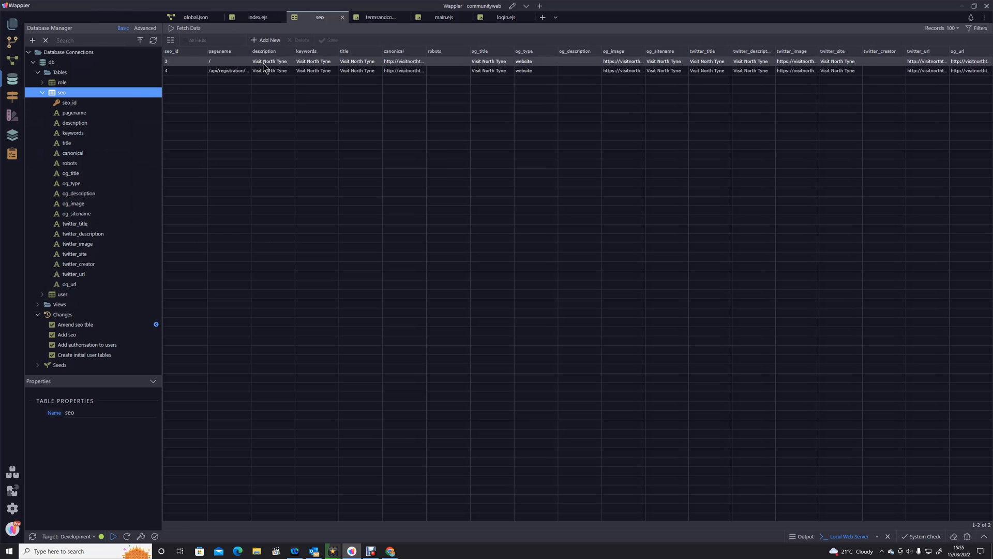
left_click(266, 71)
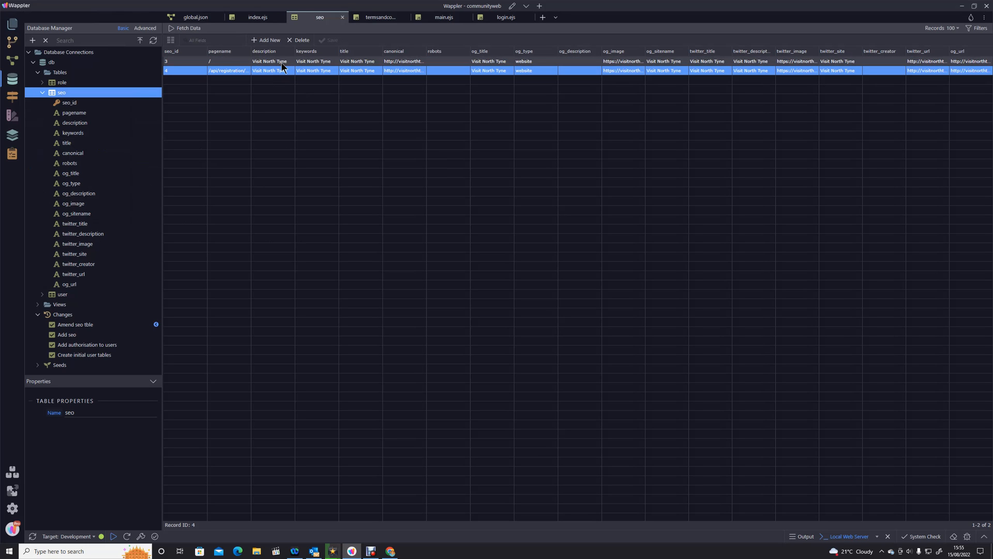
left_click(298, 41)
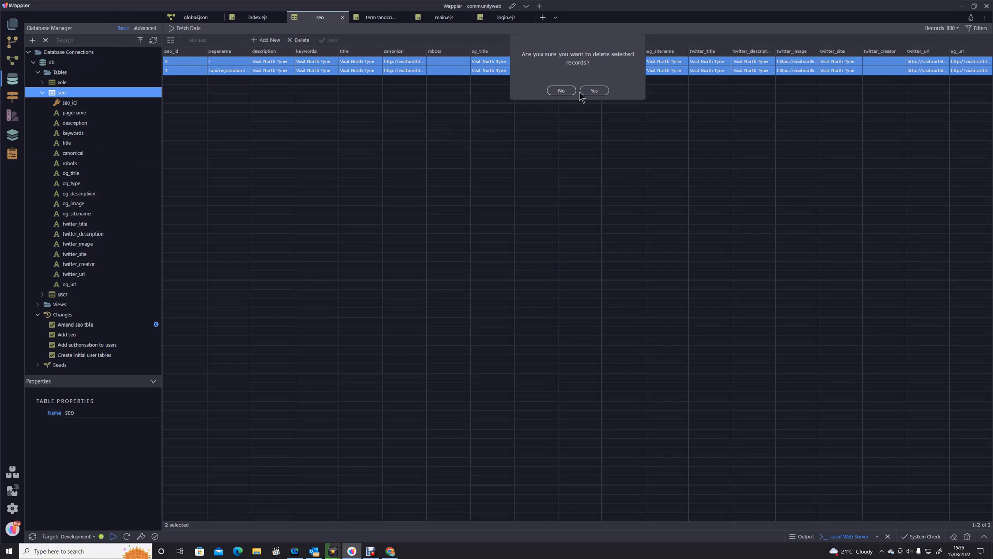
left_click(592, 90)
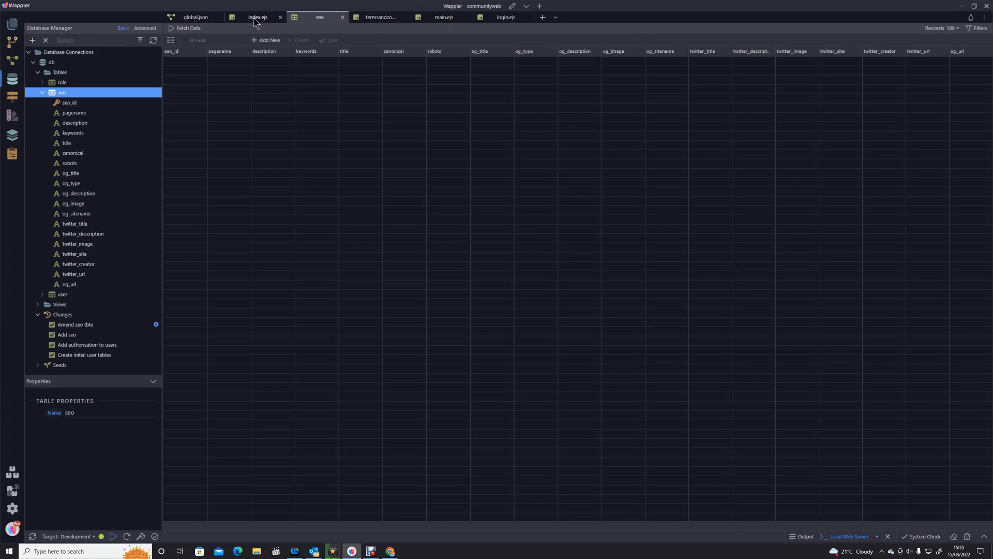
left_click(258, 17)
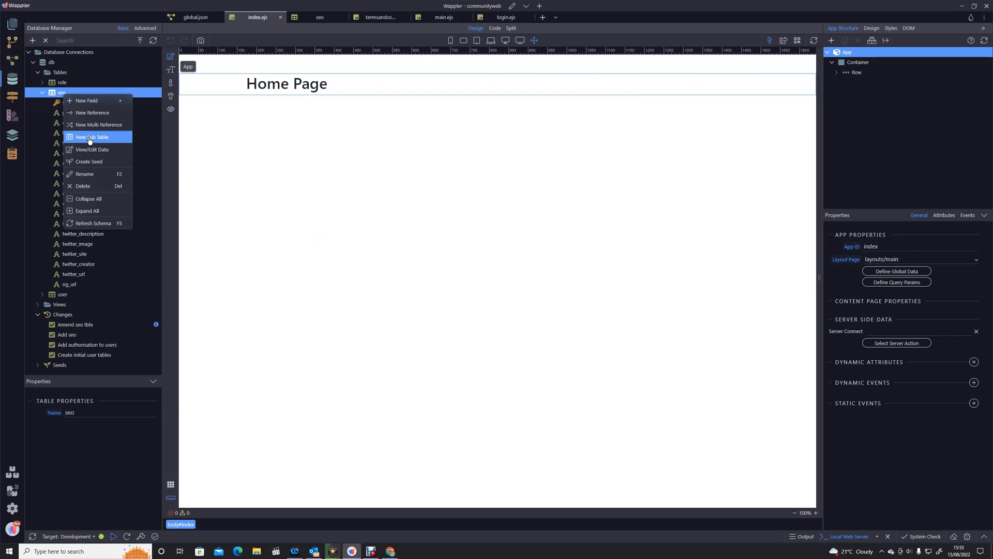
- Refresh the seo table to confirm a single home page record with no API entry
left_click(93, 137)
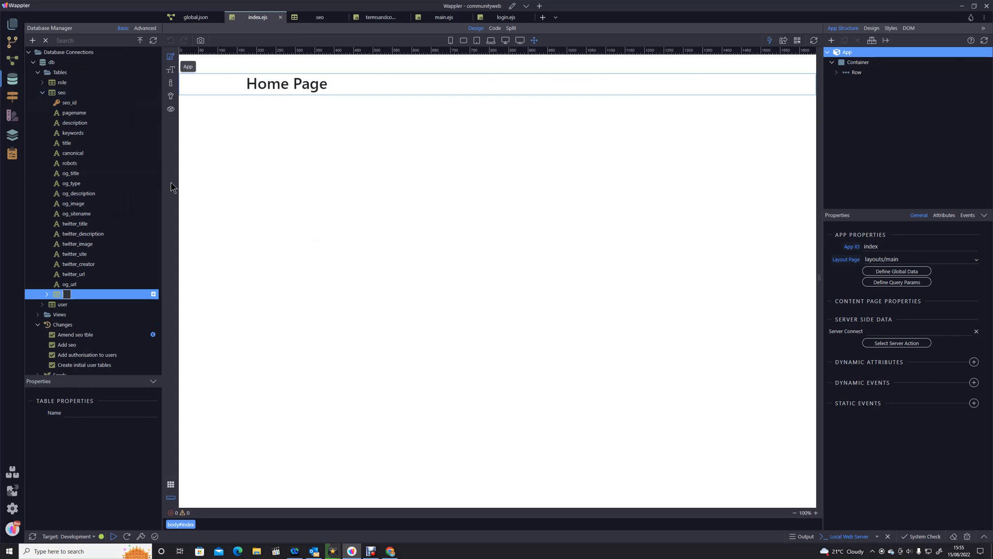
right_click(61, 92)
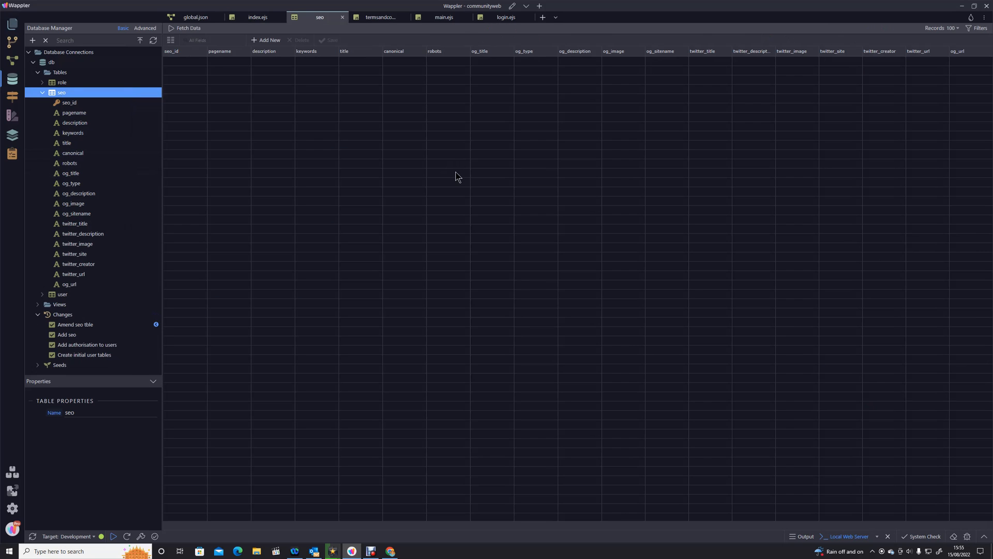
left_click(184, 28)
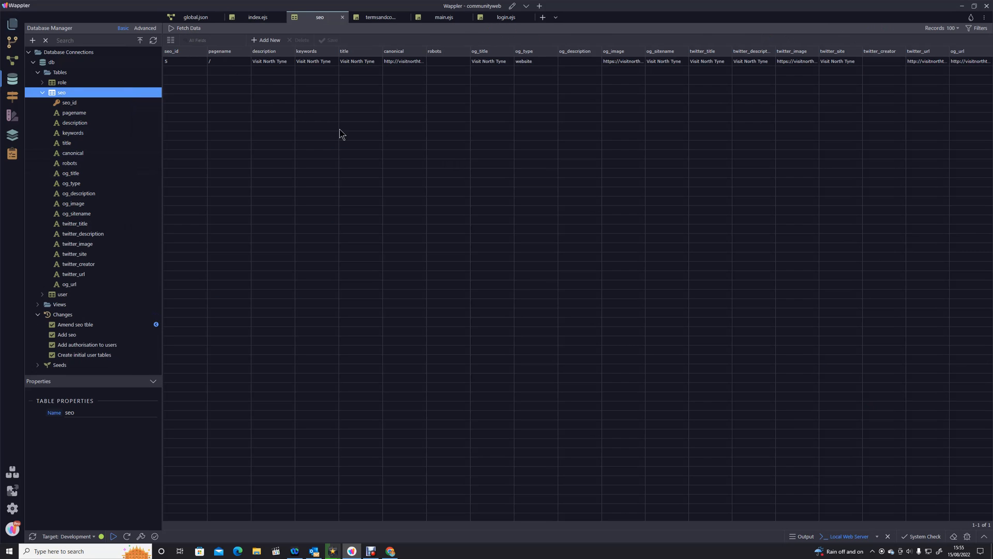
mouse_move(422, 131)
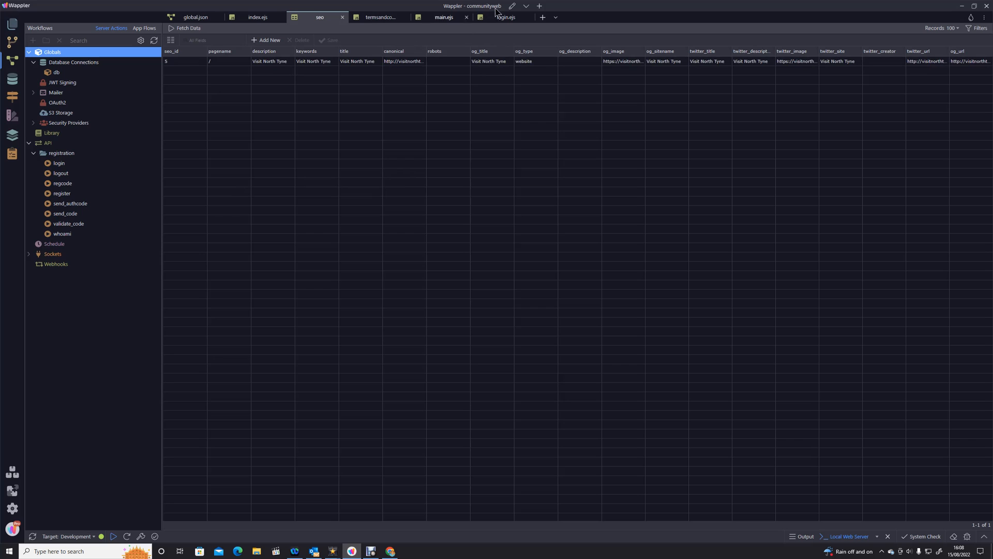
- Preview login.ejs in the browser, then refetch the seo records showing /, /login and /
left_click(506, 18)
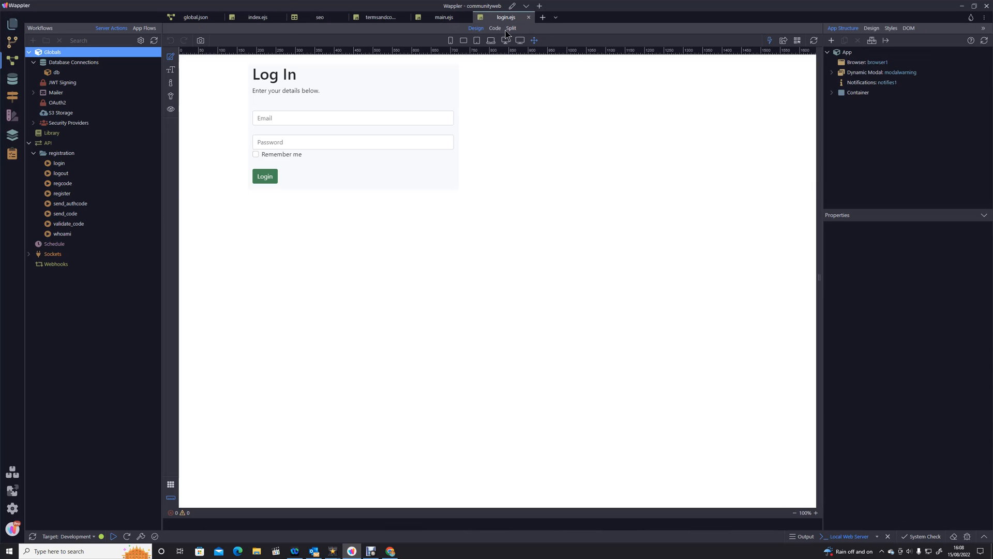
mouse_move(783, 40)
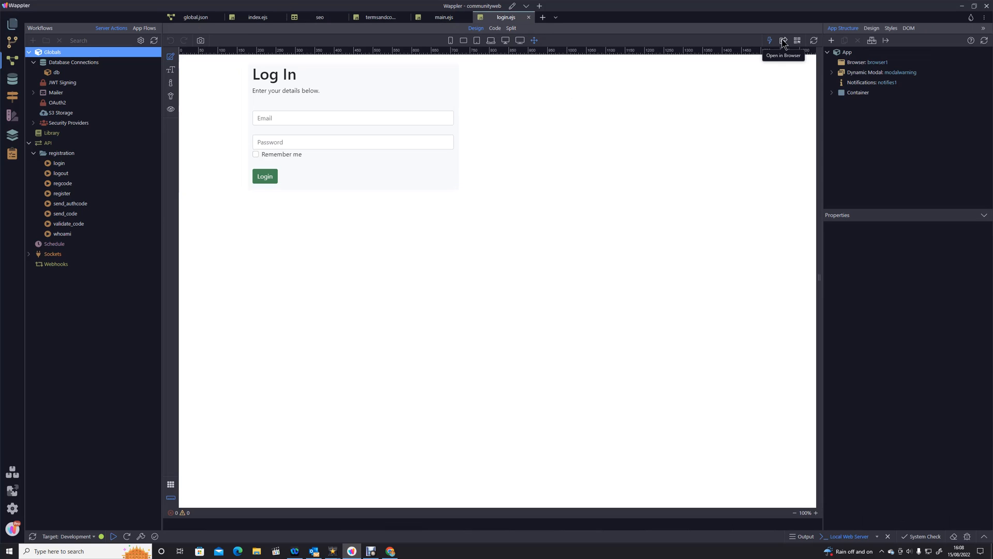
left_click(783, 40)
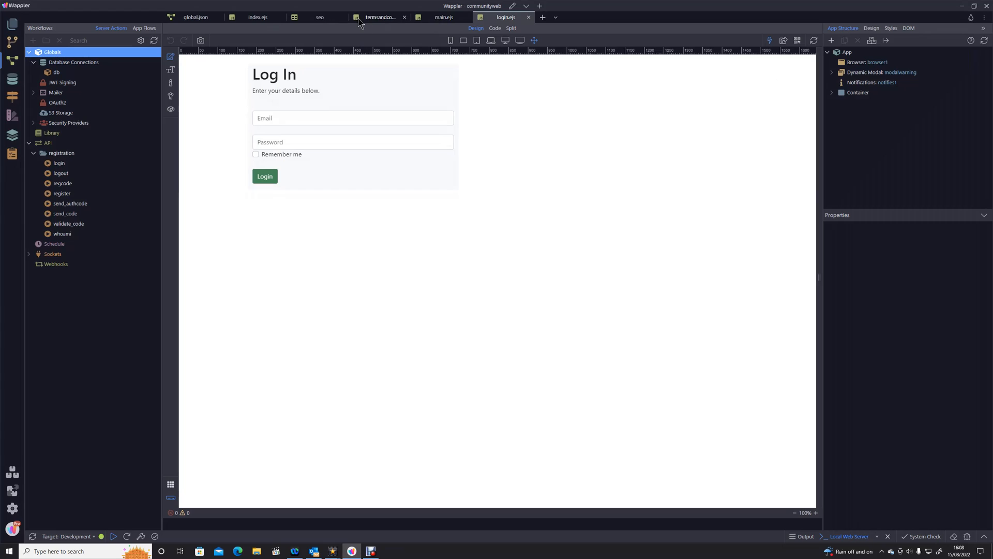
left_click(258, 17)
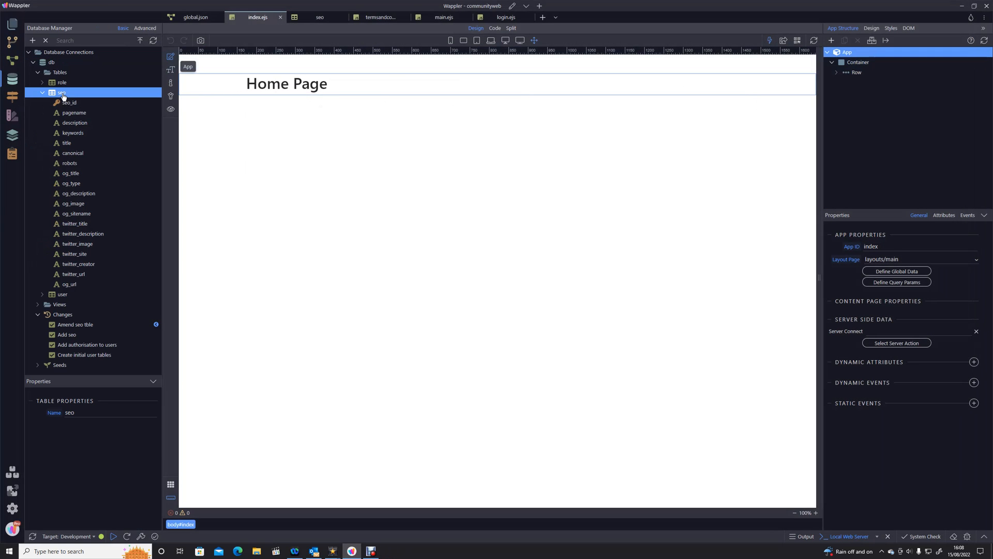
right_click(61, 92)
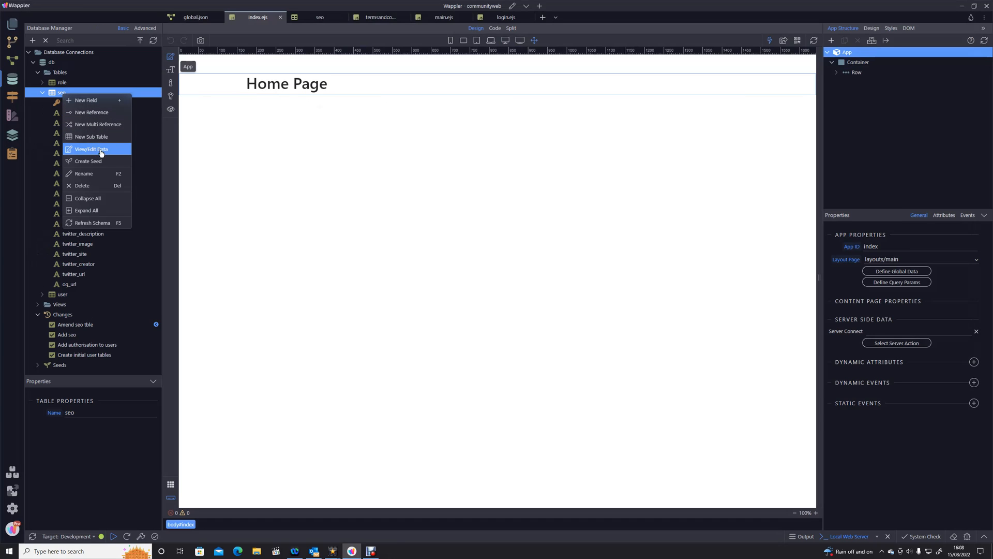
left_click(91, 149)
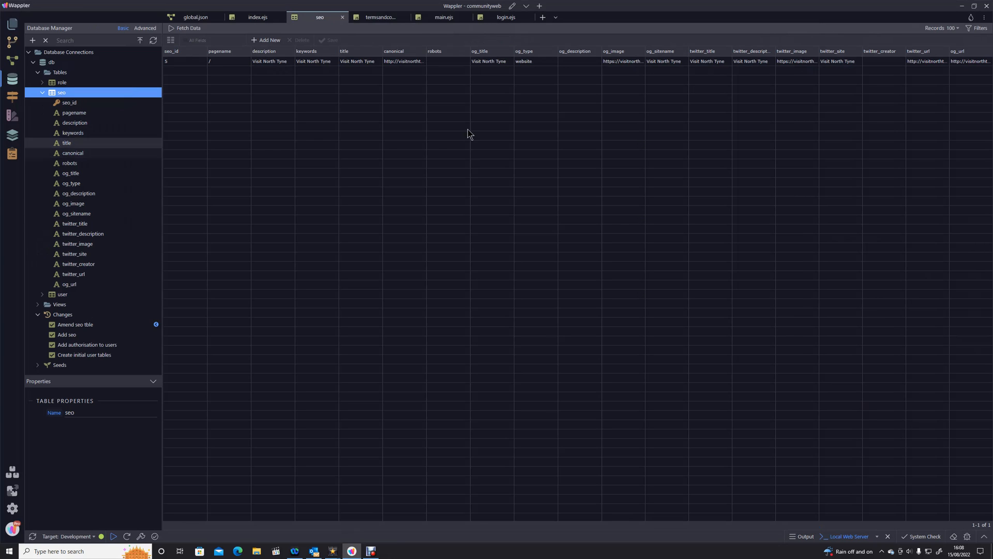
left_click(184, 28)
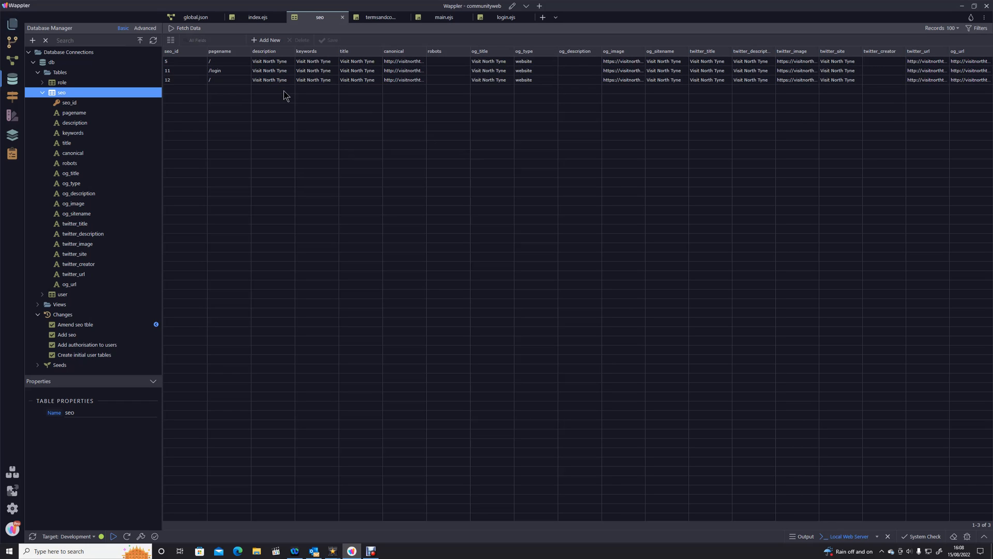
mouse_move(335, 157)
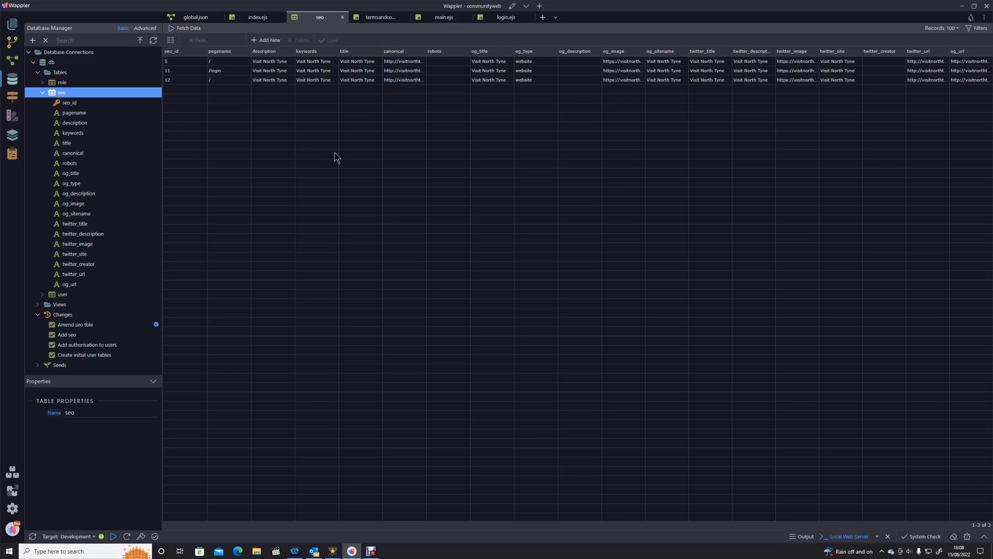
- Check the single query step's name, global_seo_query, and return to the inner condition
left_click(196, 17)
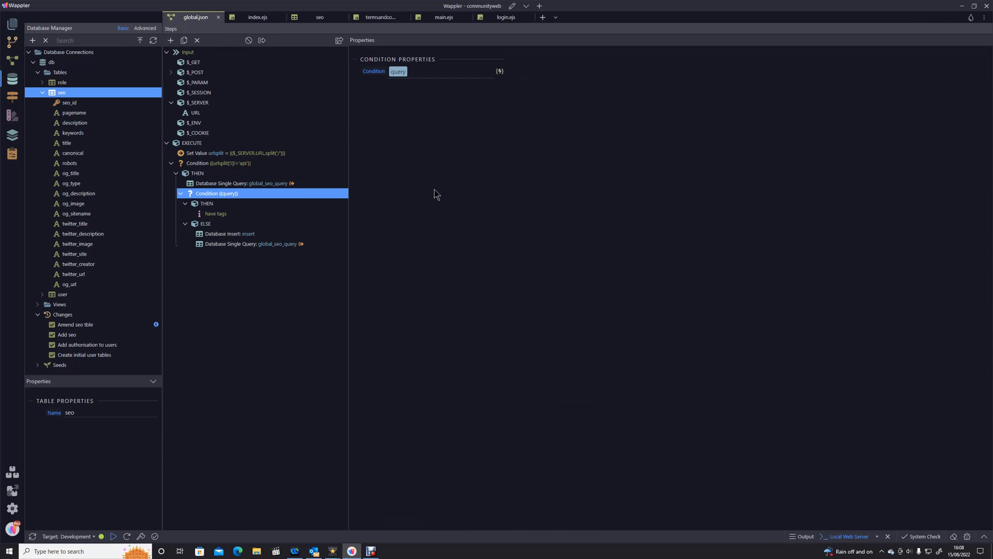
left_click(242, 184)
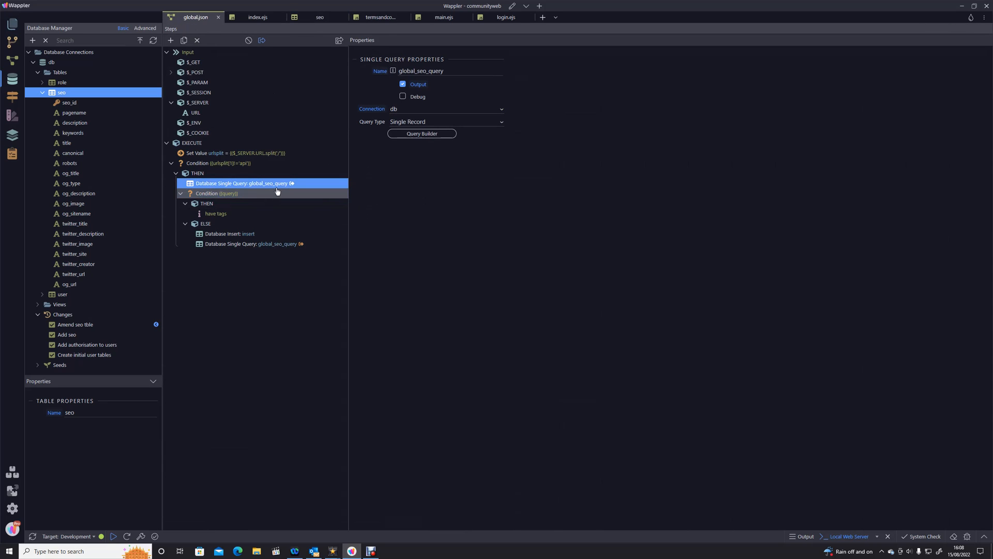
left_click(421, 72)
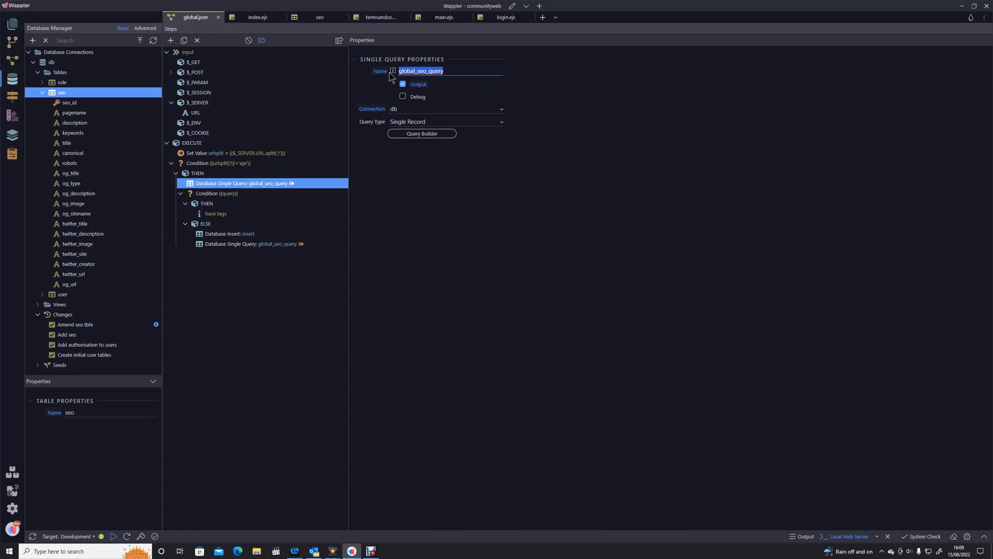
mouse_move(656, 113)
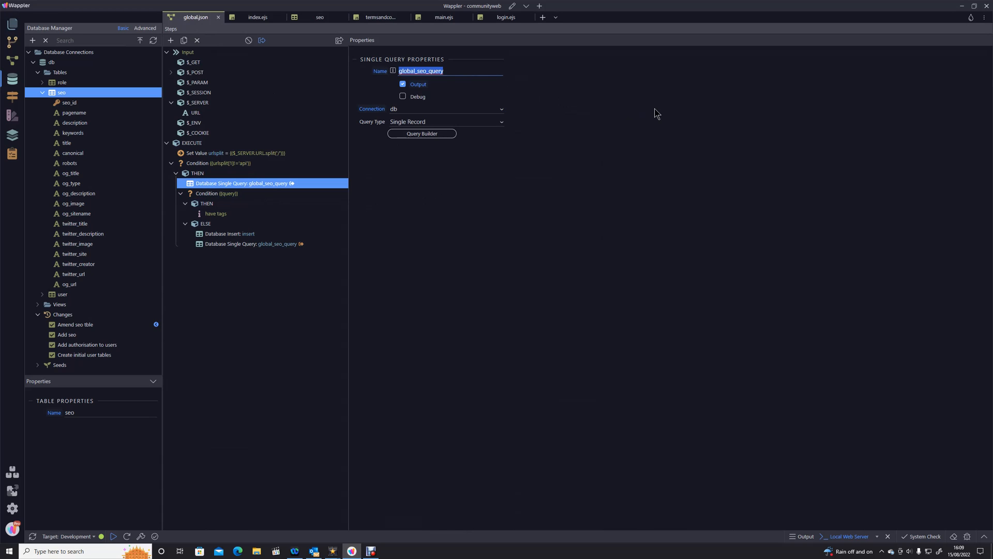
left_click(216, 193)
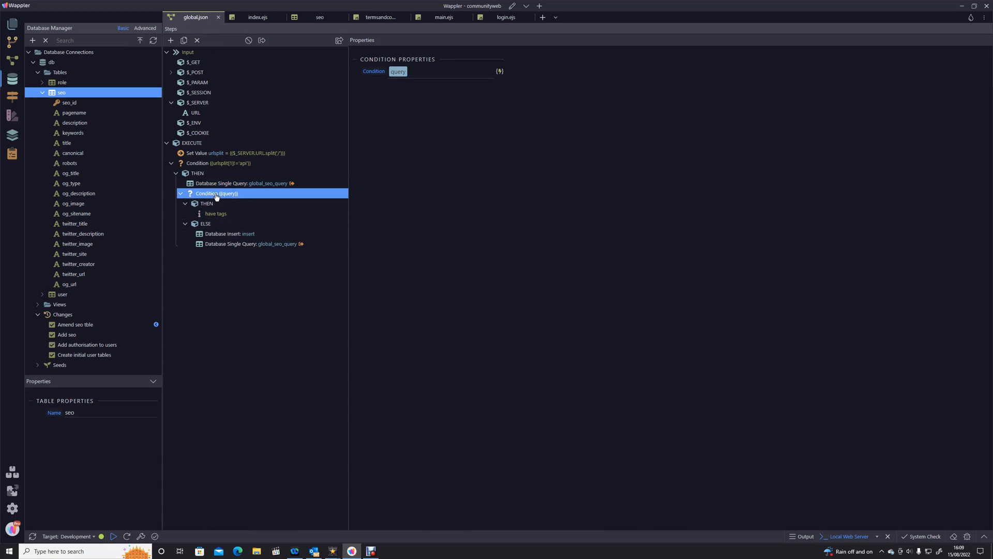
mouse_move(500, 71)
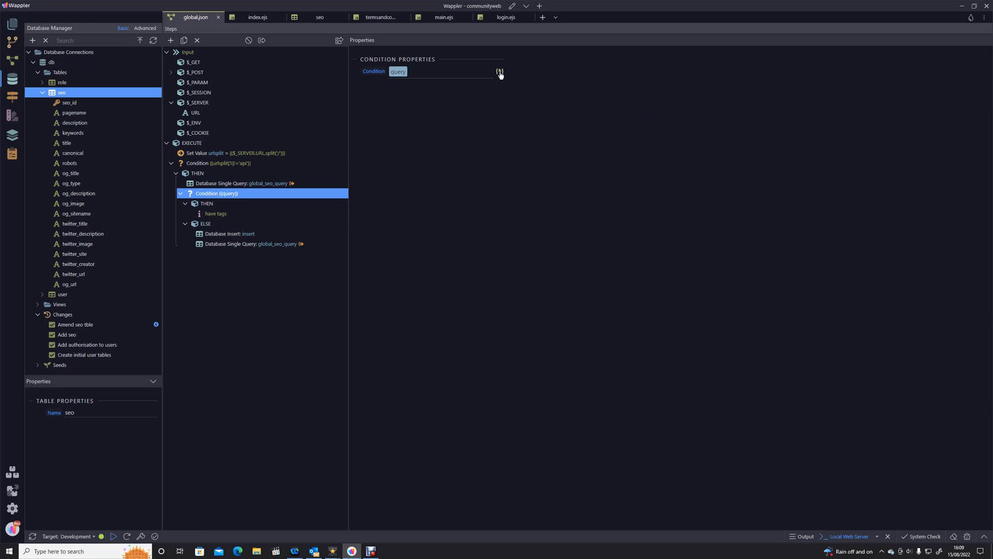
- Point the inner condition at the global_seo_query result and save global.json
left_click(499, 72)
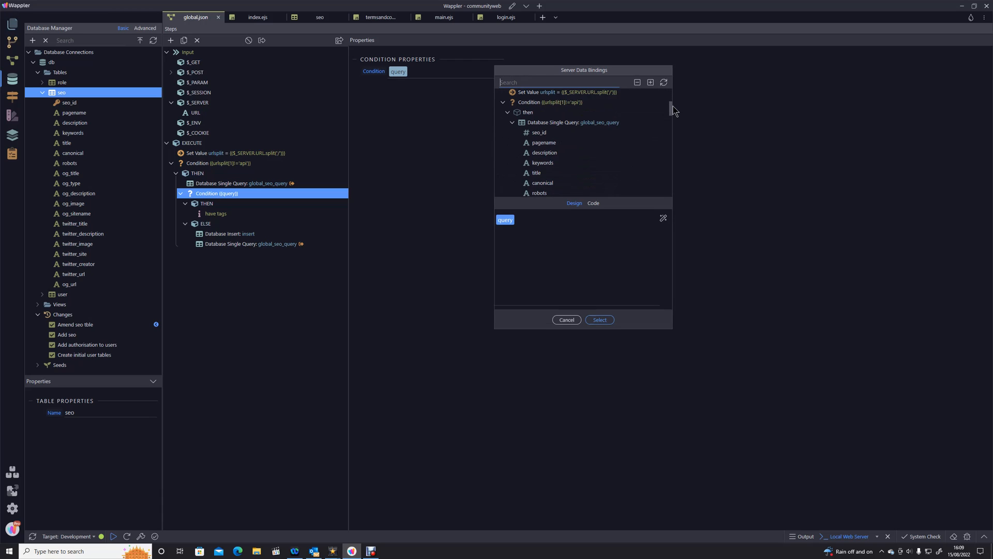
left_click(573, 123)
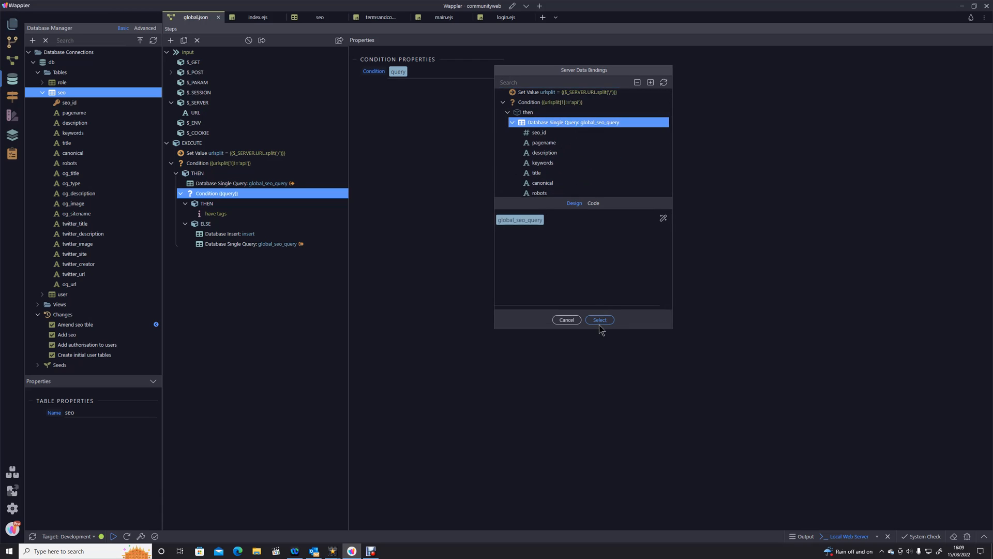
left_click(599, 320)
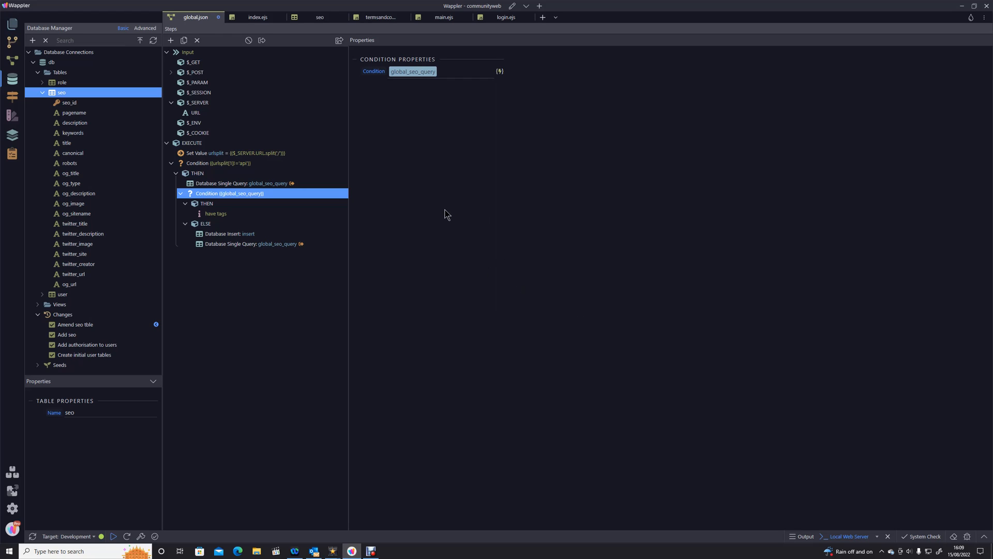
key("ctrl+s")
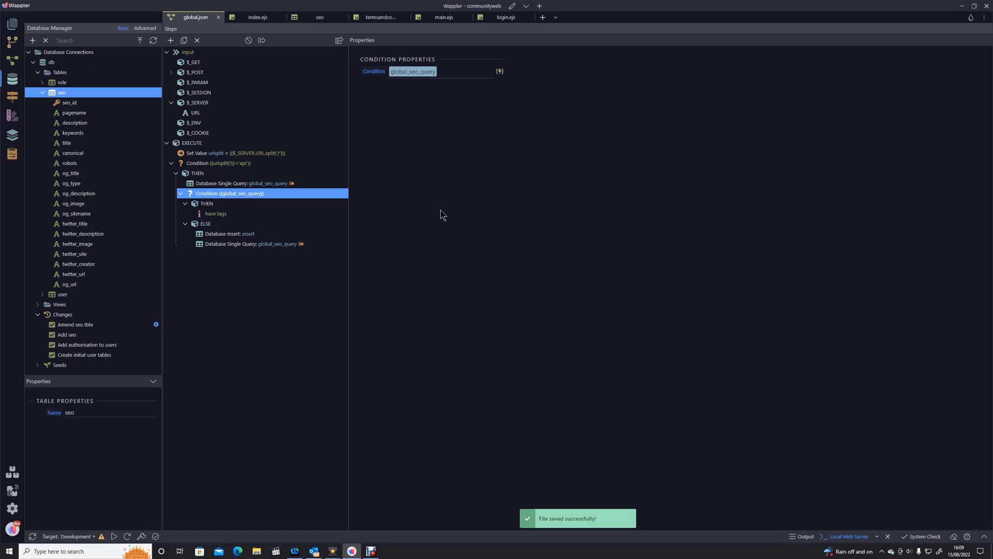
- Delete all three records from the seo table
right_click(61, 92)
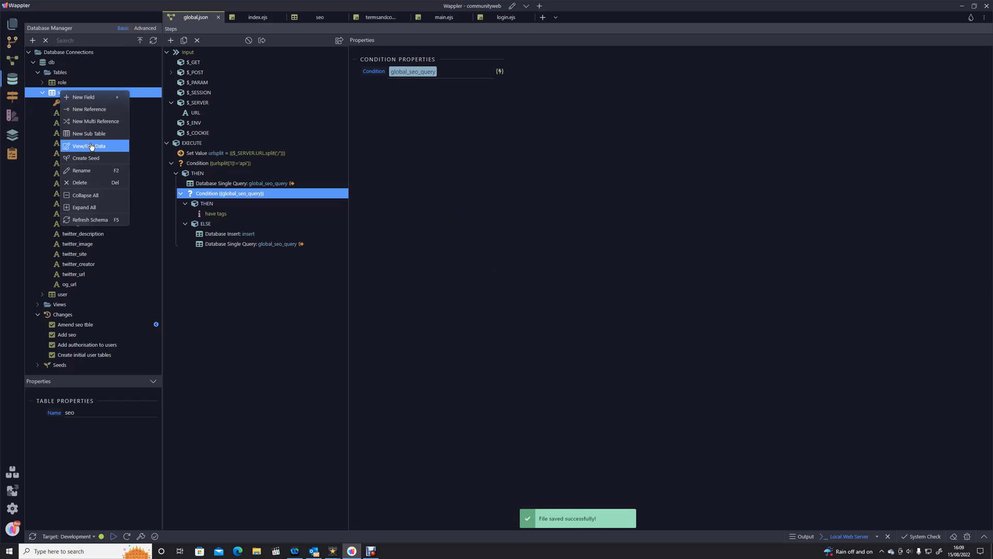
left_click(89, 146)
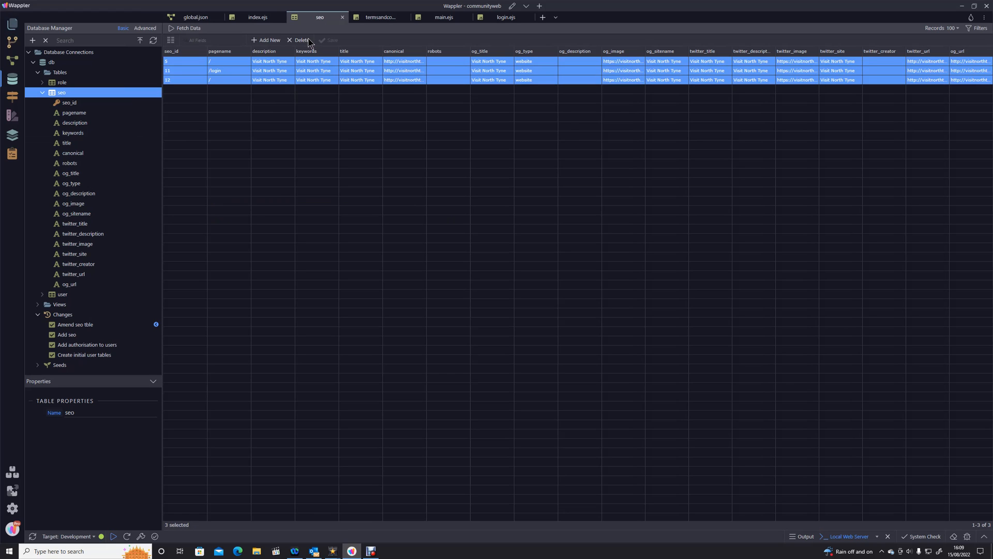
left_click(301, 40)
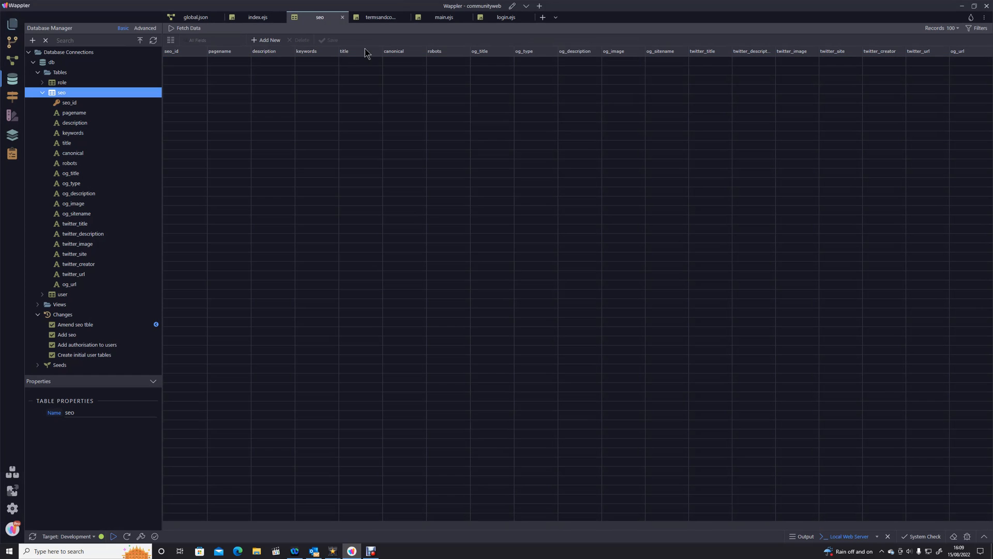
- Reload the home page in the browser and refetch seo, showing one record, id 13, for /
left_click(258, 18)
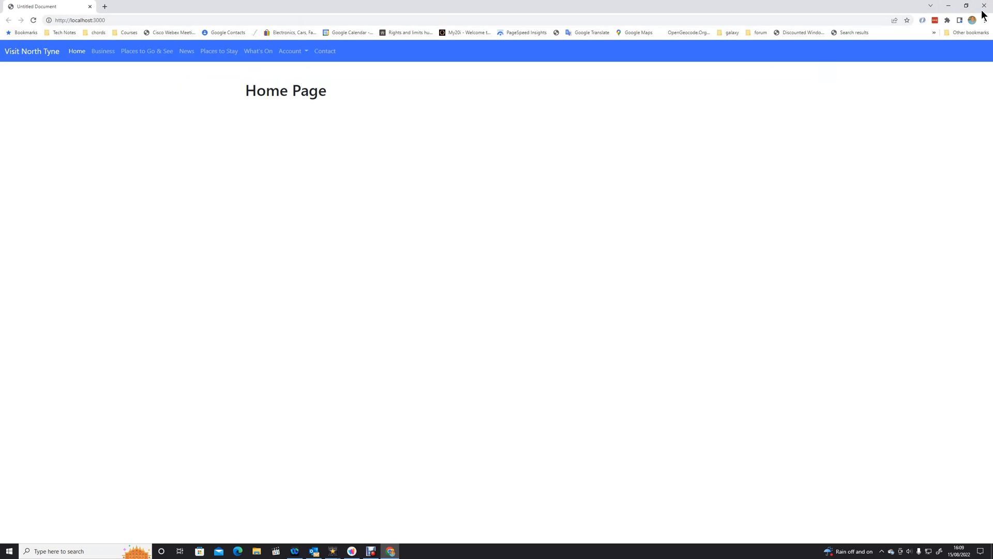
left_click(371, 550)
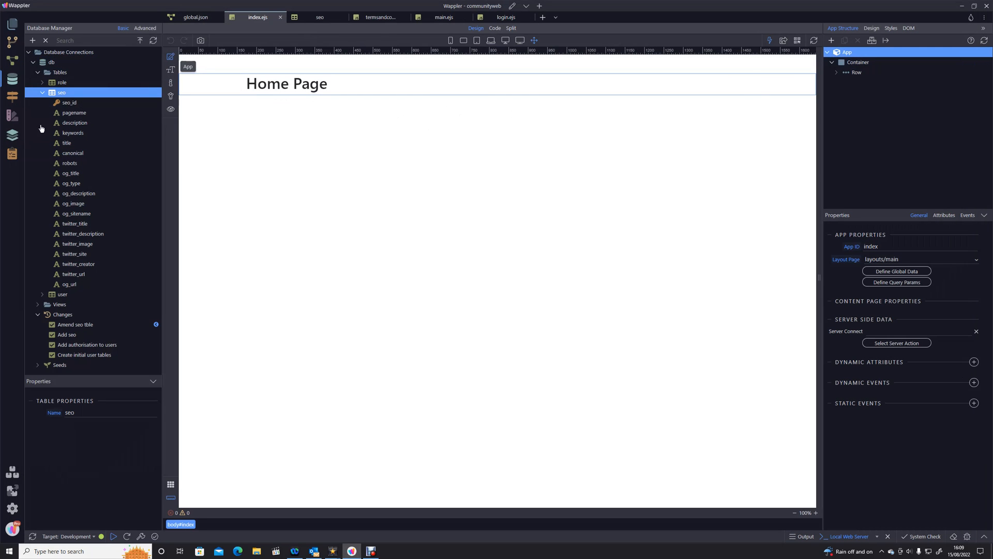
right_click(61, 92)
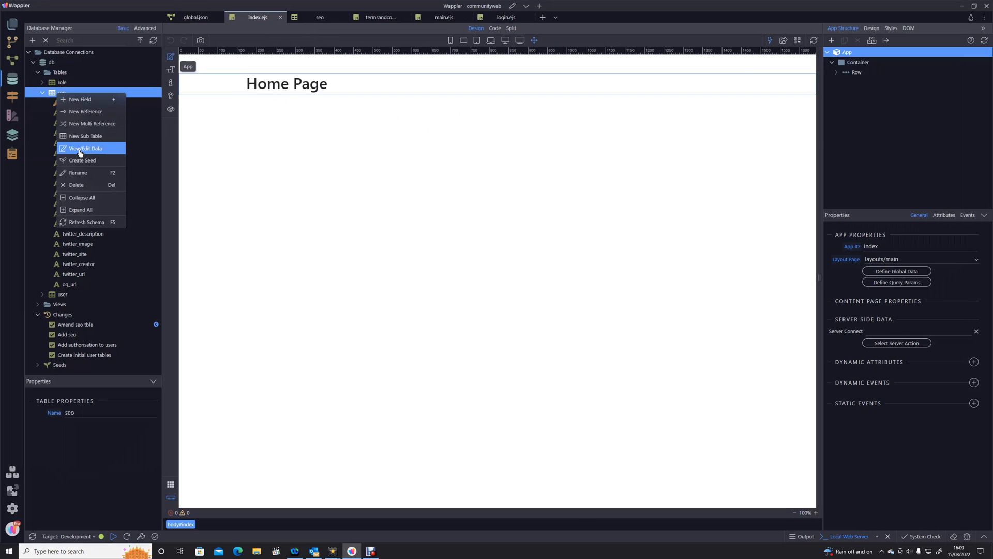
left_click(85, 148)
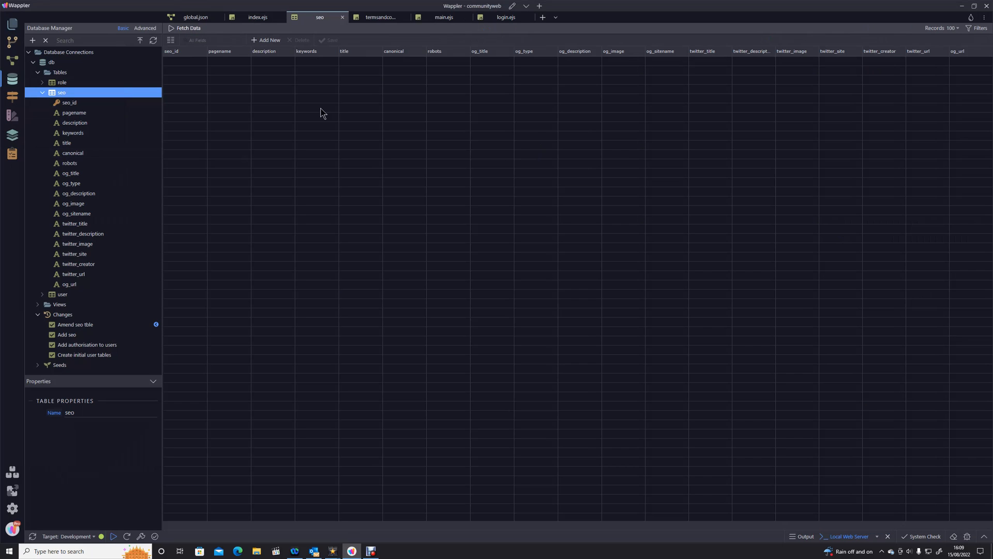
left_click(184, 28)
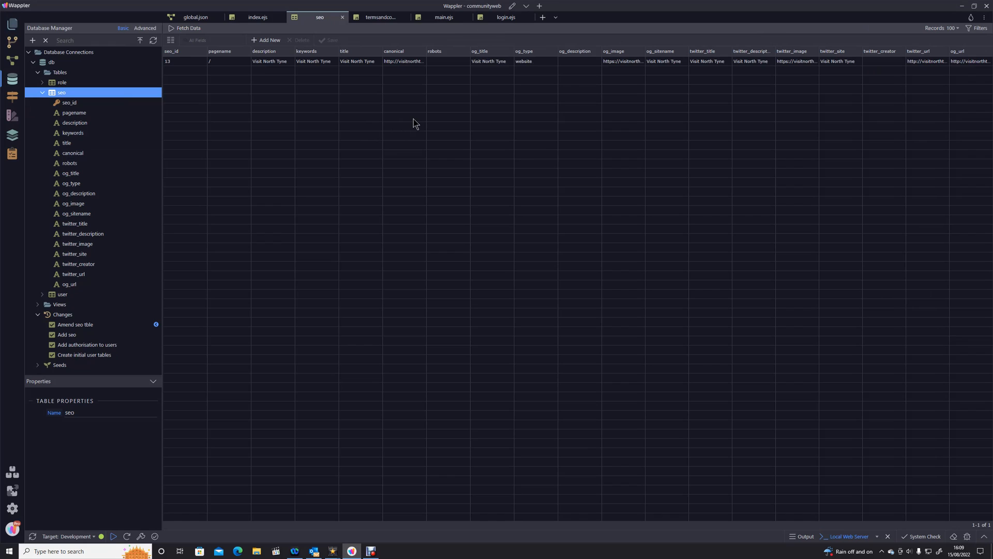